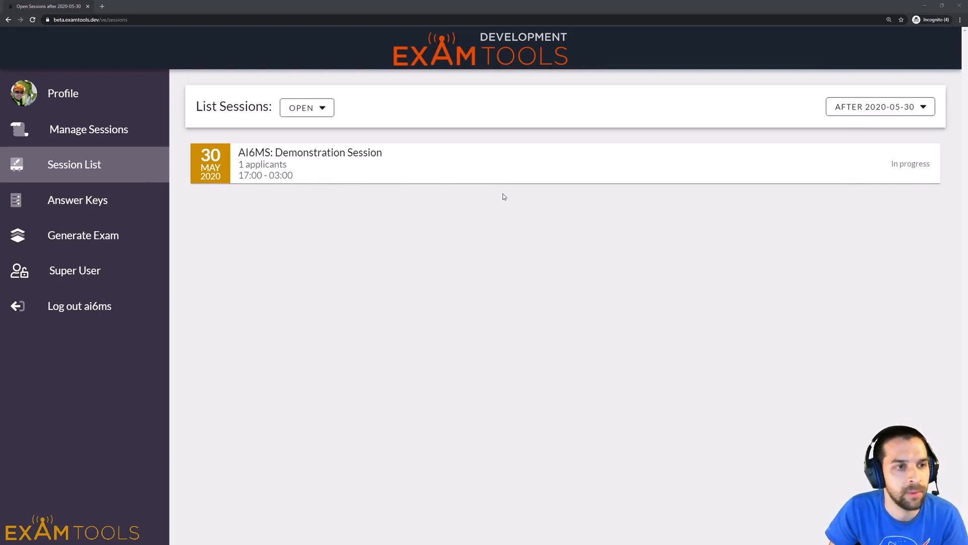
{"action": "mouse_move", "coordinate": [436, 199]}
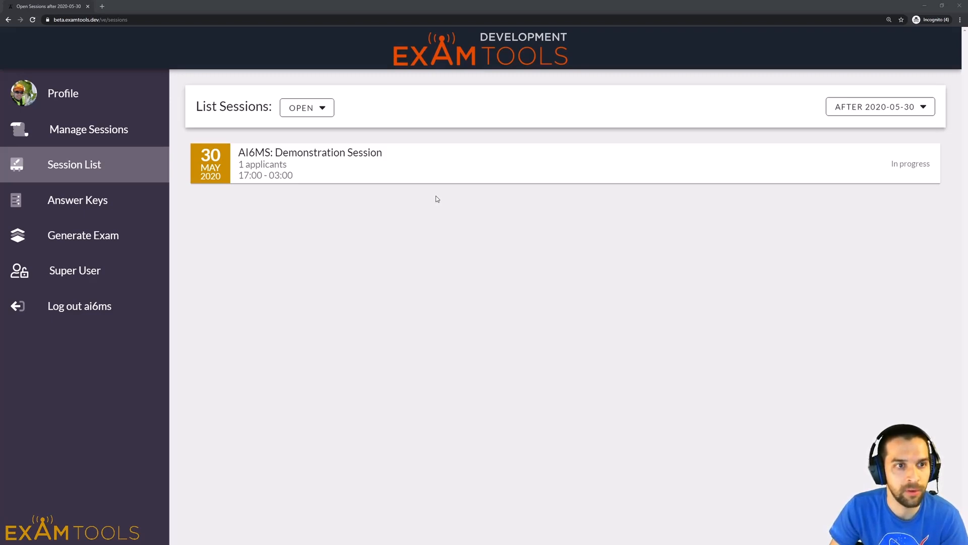
{"action": "mouse_move", "coordinate": [406, 219]}
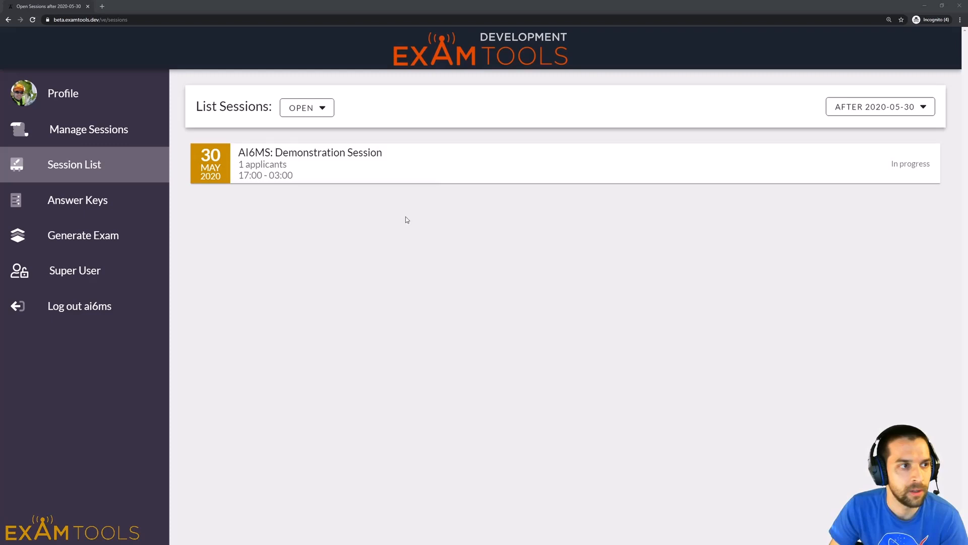
{"action": "mouse_move", "coordinate": [262, 180]}
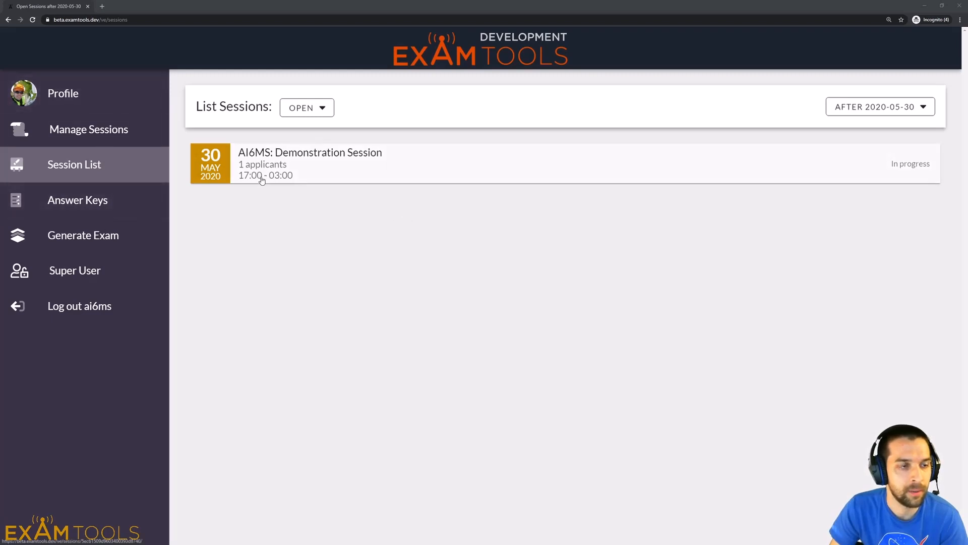
{"action": "mouse_move", "coordinate": [345, 175]}
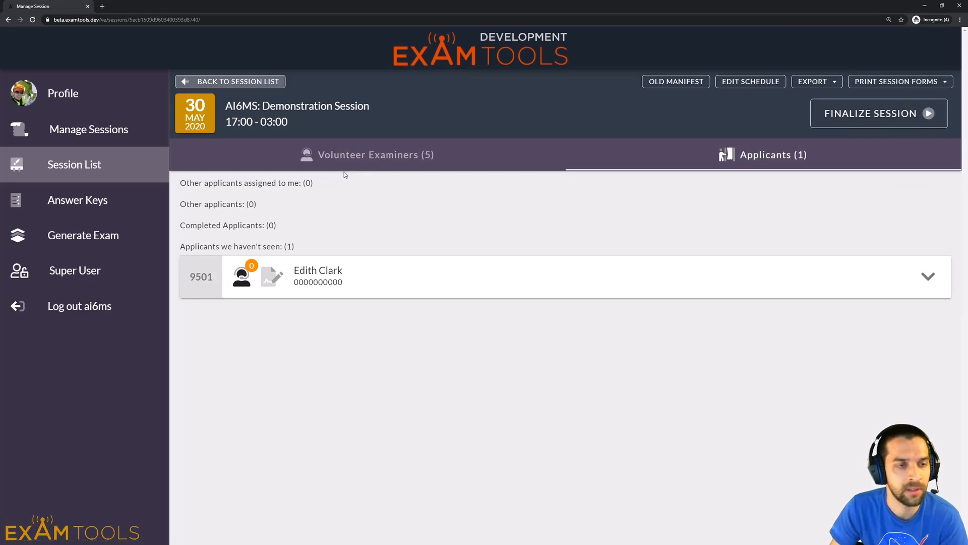
{"action": "mouse_move", "coordinate": [292, 130]}
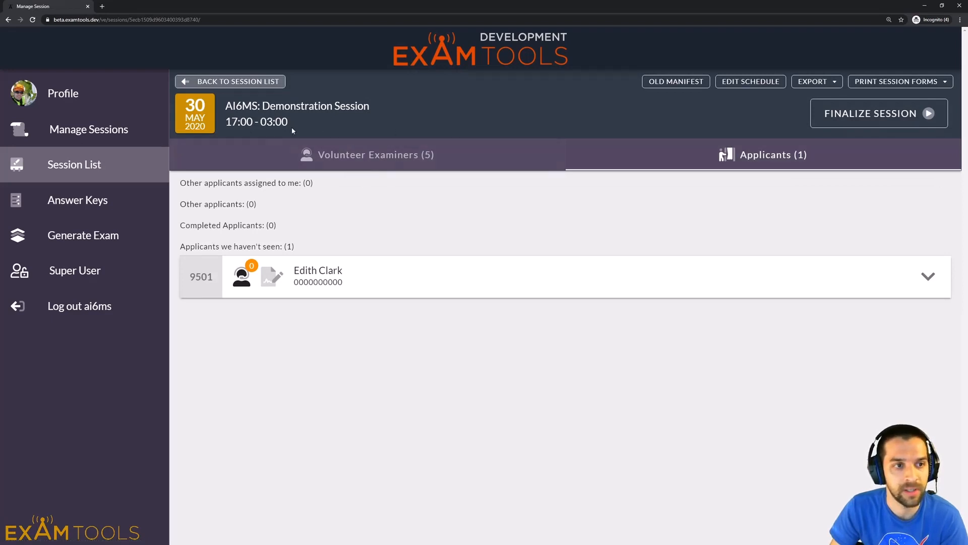
- Show the Volunteer Examiners (5) roster with one owner and four examiners
{"action": "left_click", "coordinate": [368, 155]}
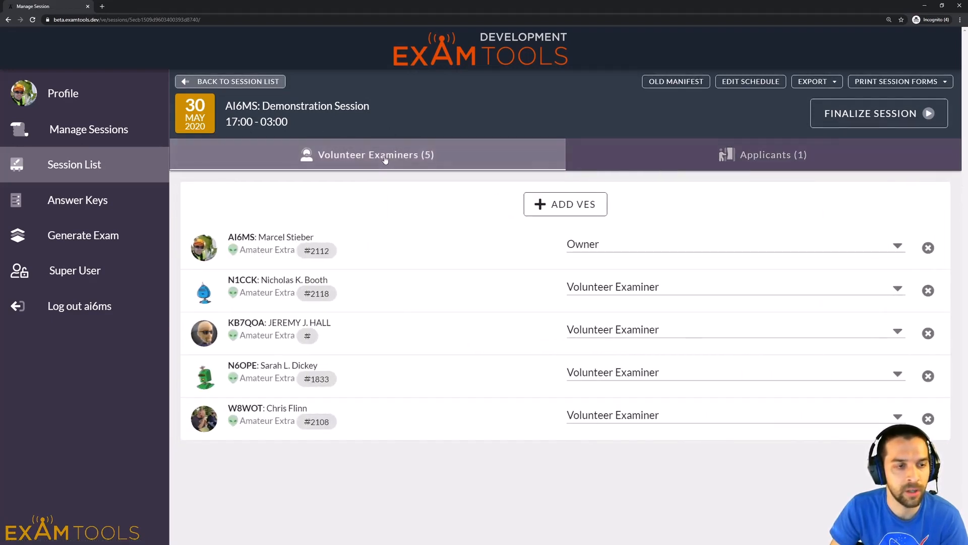
{"action": "mouse_move", "coordinate": [384, 502]}
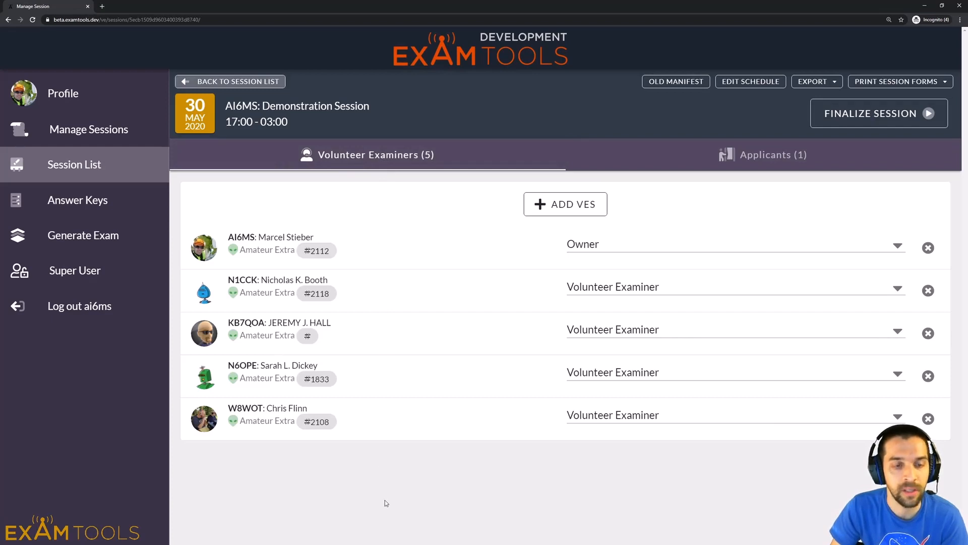
{"action": "mouse_move", "coordinate": [371, 410]}
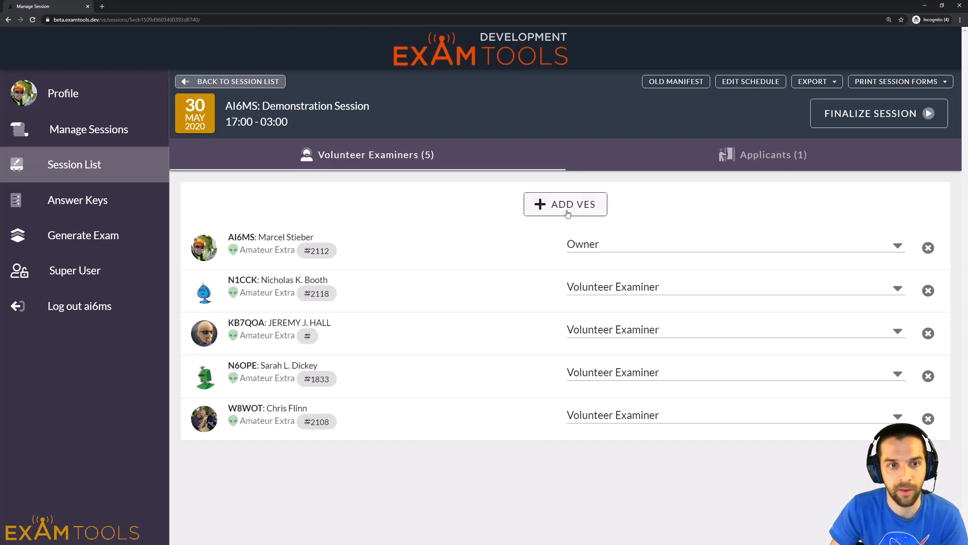
{"action": "left_click", "coordinate": [565, 204]}
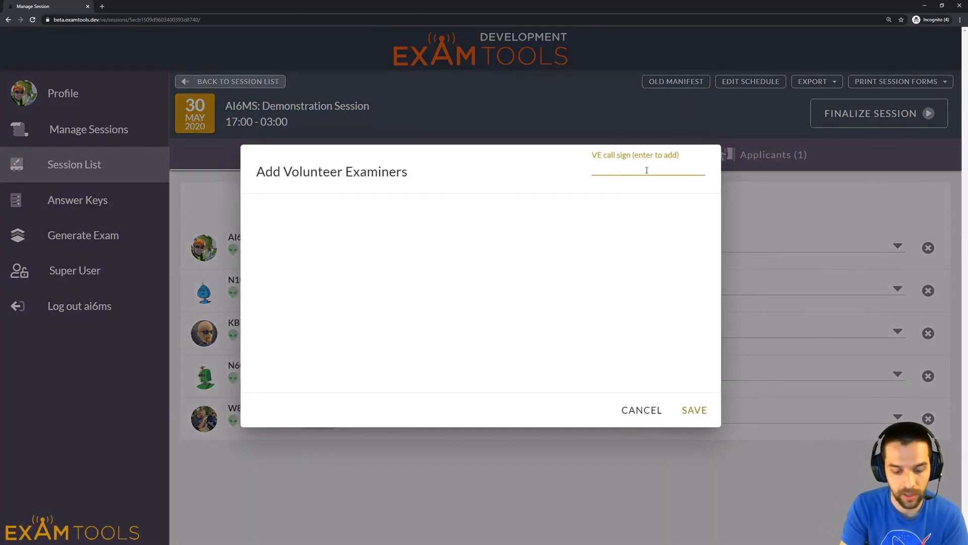
{"action": "type", "text": "KD7BBC"}
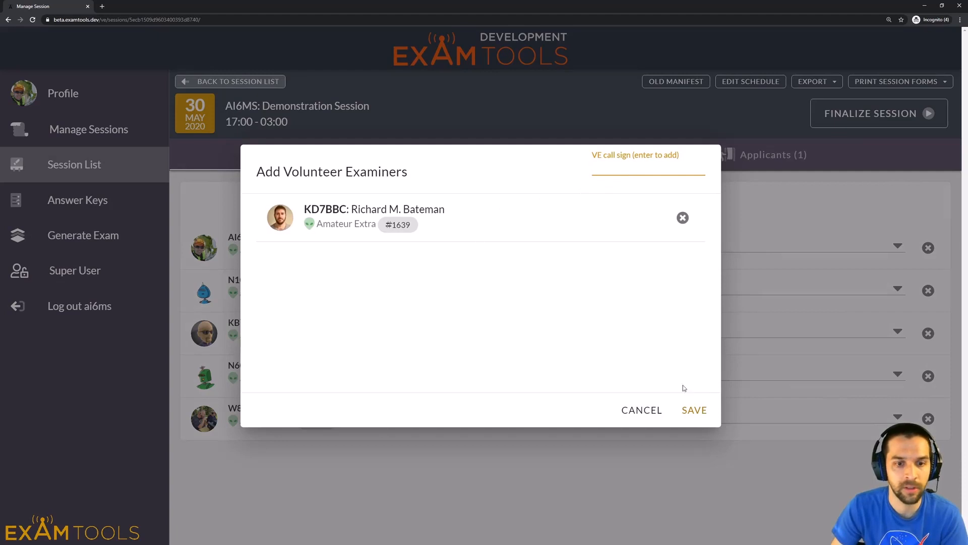
{"action": "mouse_move", "coordinate": [272, 239]}
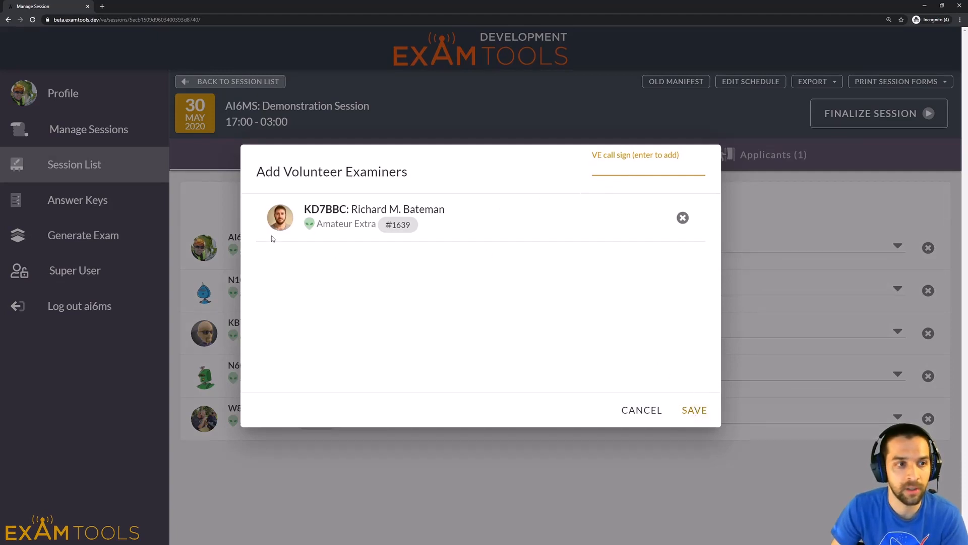
{"action": "left_click", "coordinate": [694, 409]}
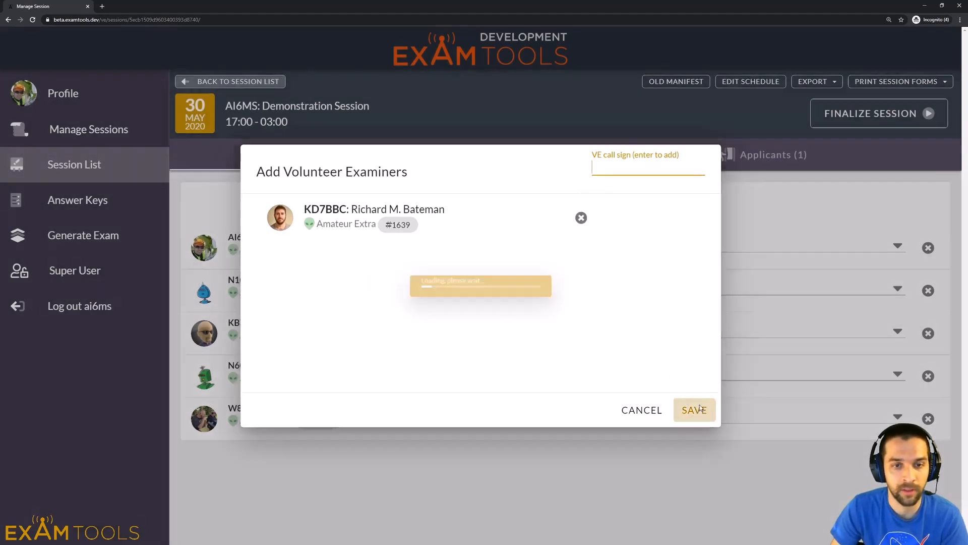
{"action": "left_click", "coordinate": [694, 410]}
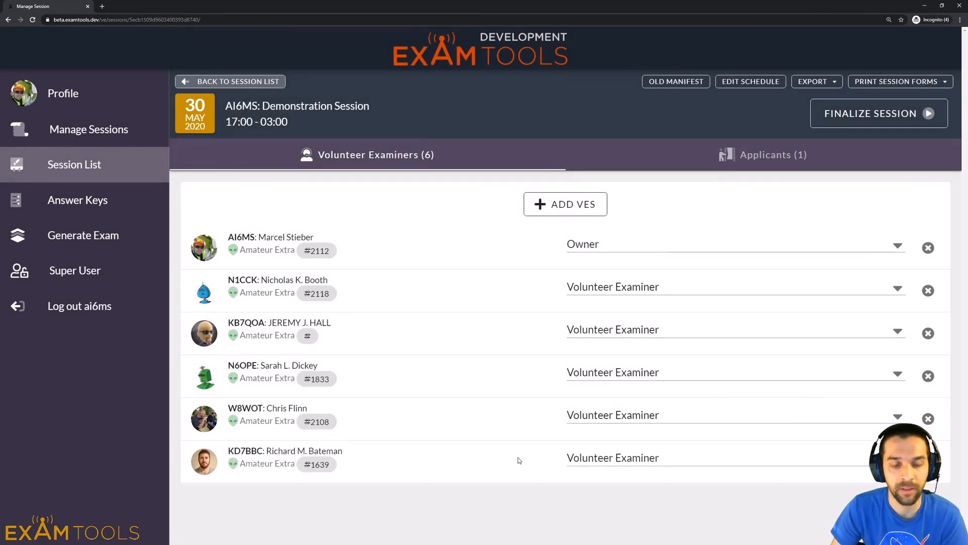
{"action": "mouse_move", "coordinate": [422, 476]}
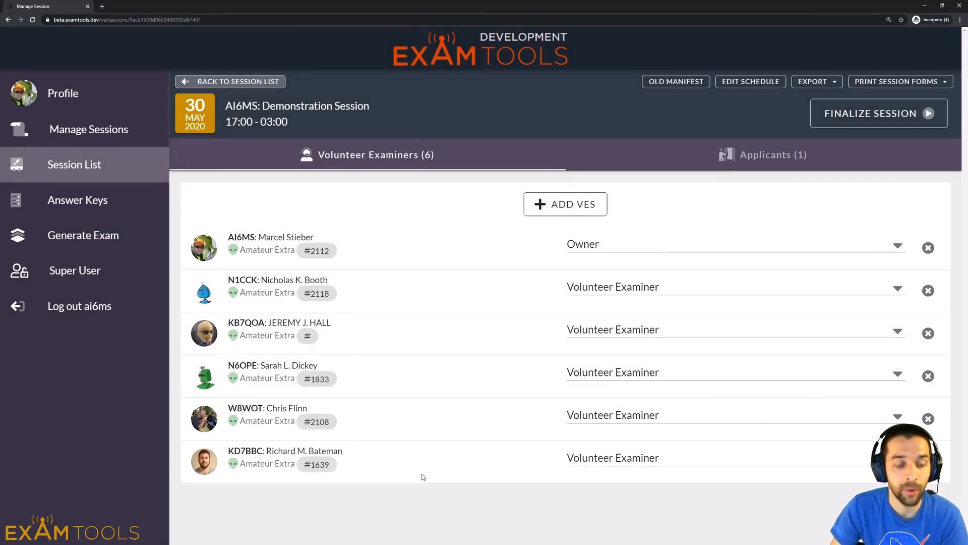
{"action": "mouse_move", "coordinate": [481, 487]}
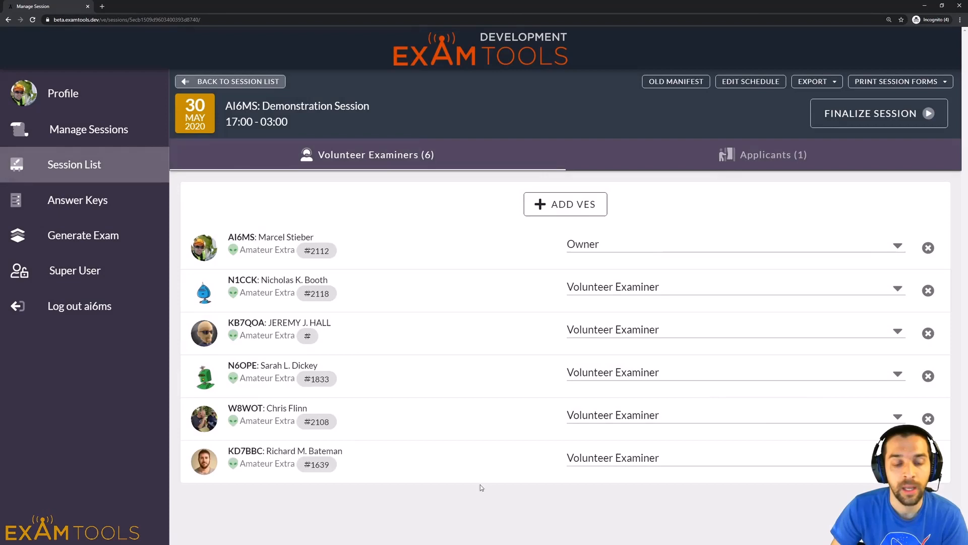
{"action": "mouse_move", "coordinate": [562, 490]}
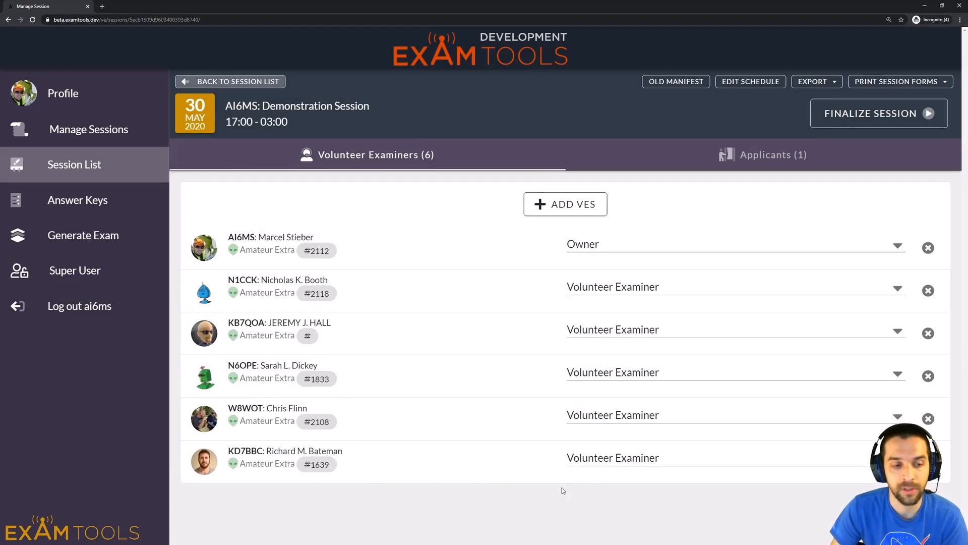
{"action": "mouse_move", "coordinate": [530, 491]}
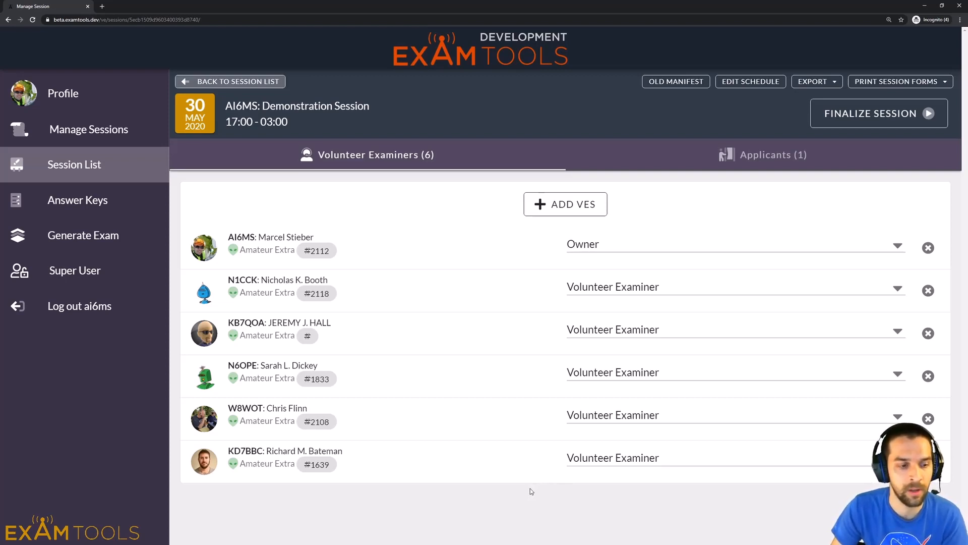
{"action": "mouse_move", "coordinate": [484, 456]}
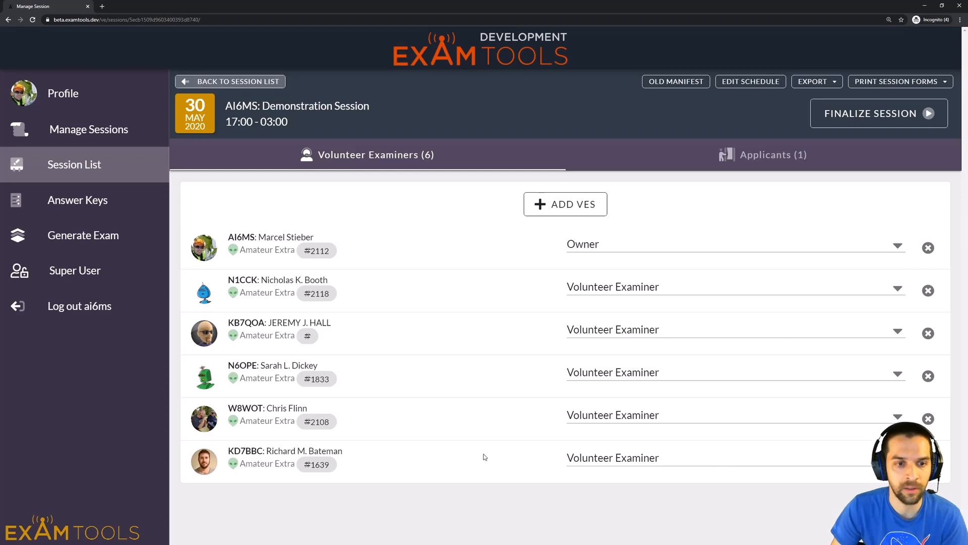
{"action": "mouse_move", "coordinate": [463, 446]}
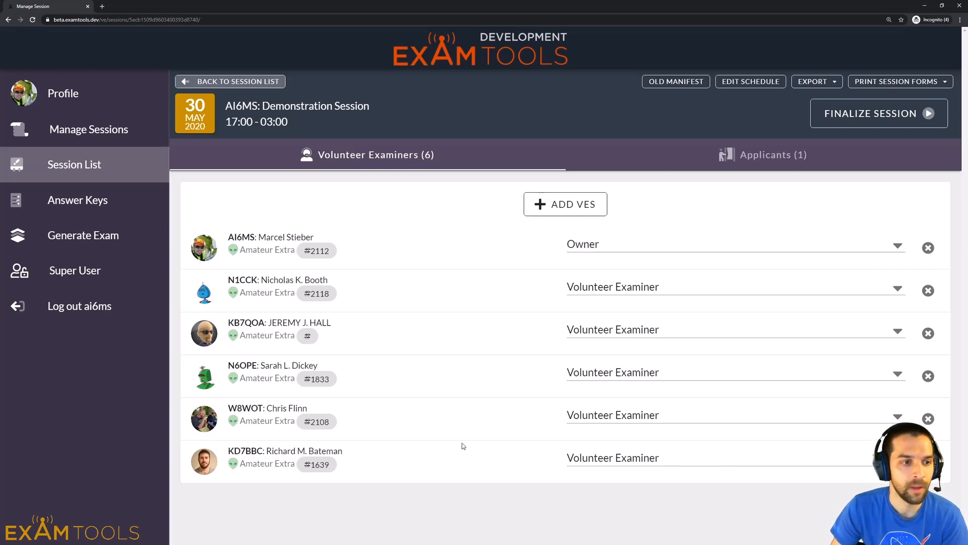
{"action": "mouse_move", "coordinate": [452, 448]}
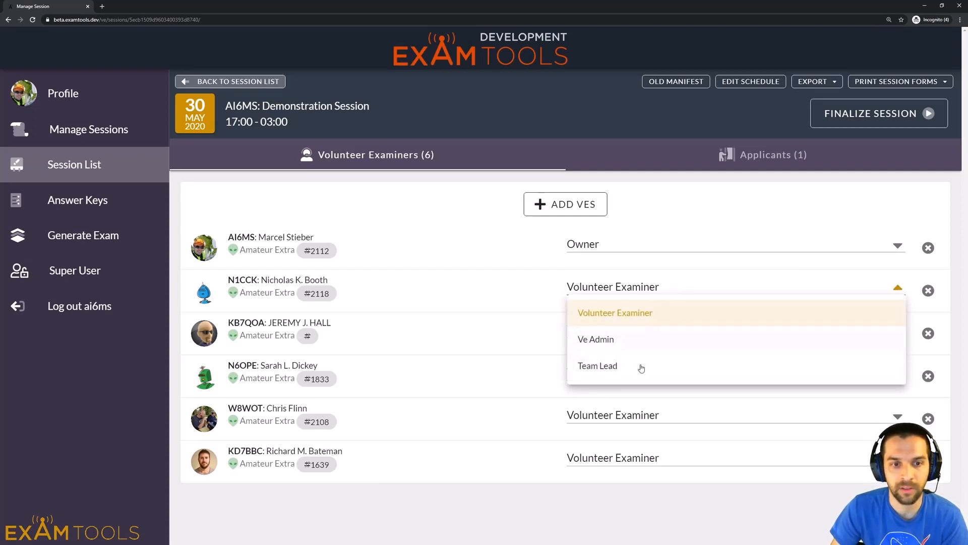
{"action": "mouse_move", "coordinate": [640, 332]}
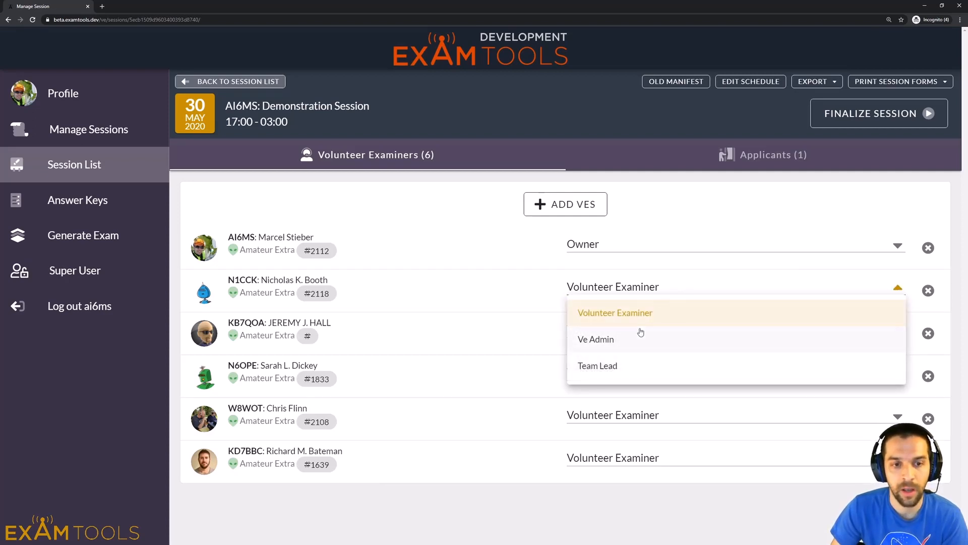
{"action": "mouse_move", "coordinate": [668, 338]}
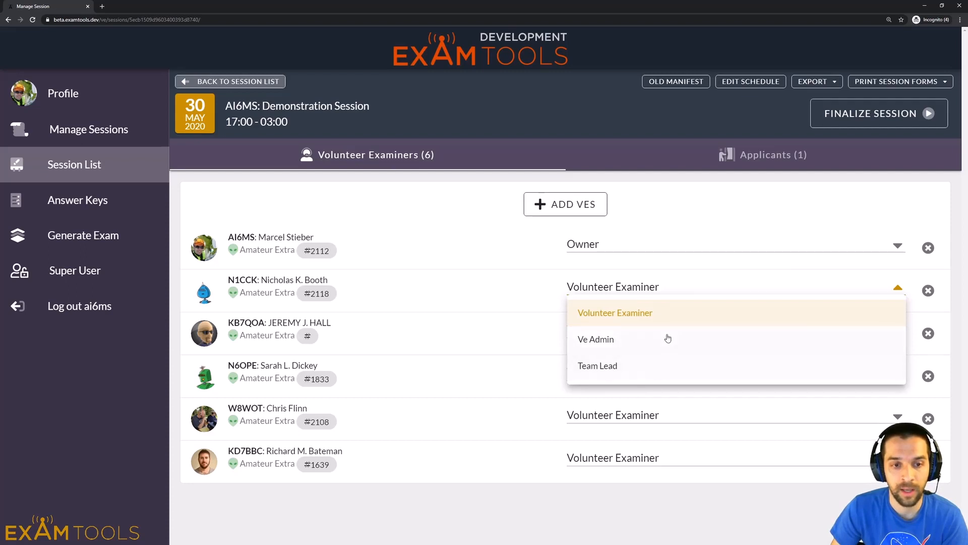
{"action": "mouse_move", "coordinate": [658, 338]}
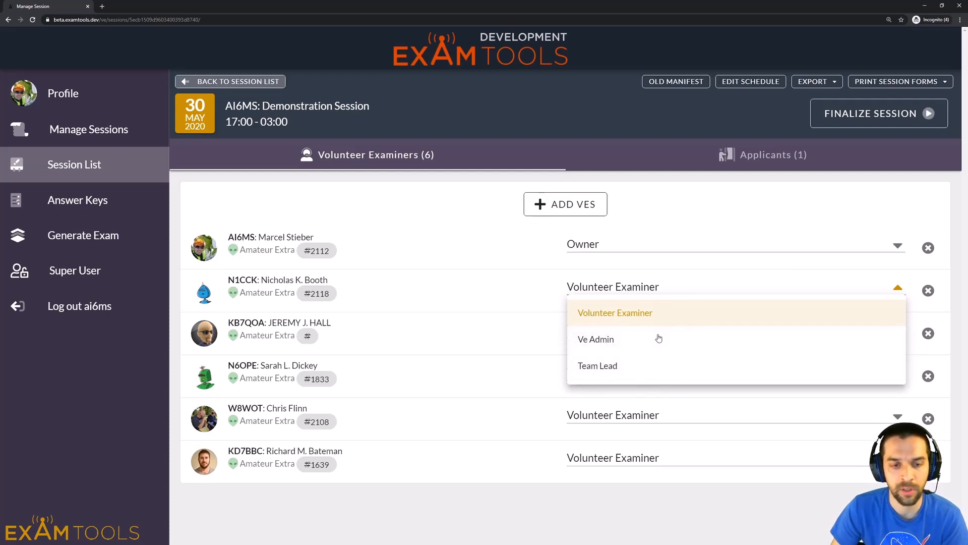
{"action": "mouse_move", "coordinate": [604, 370]}
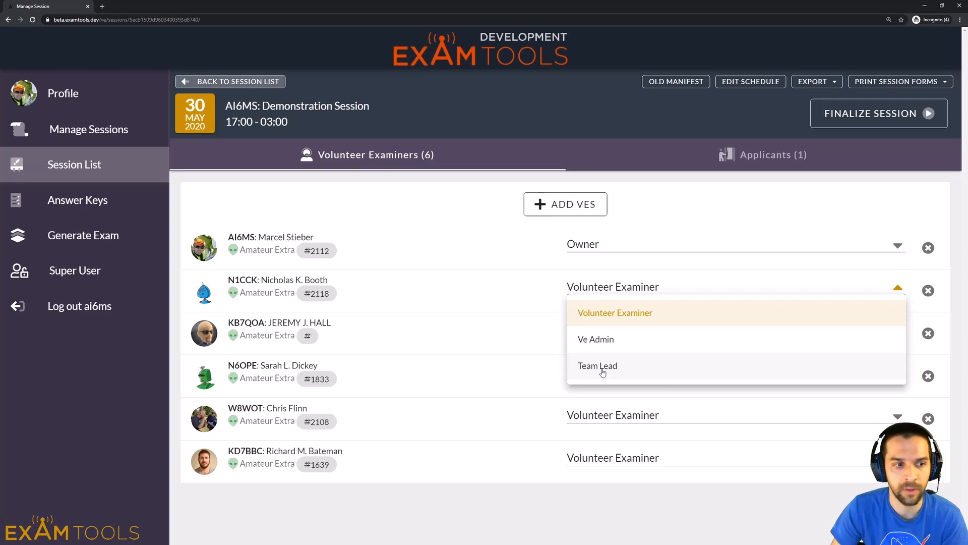
{"action": "left_click", "coordinate": [645, 199]}
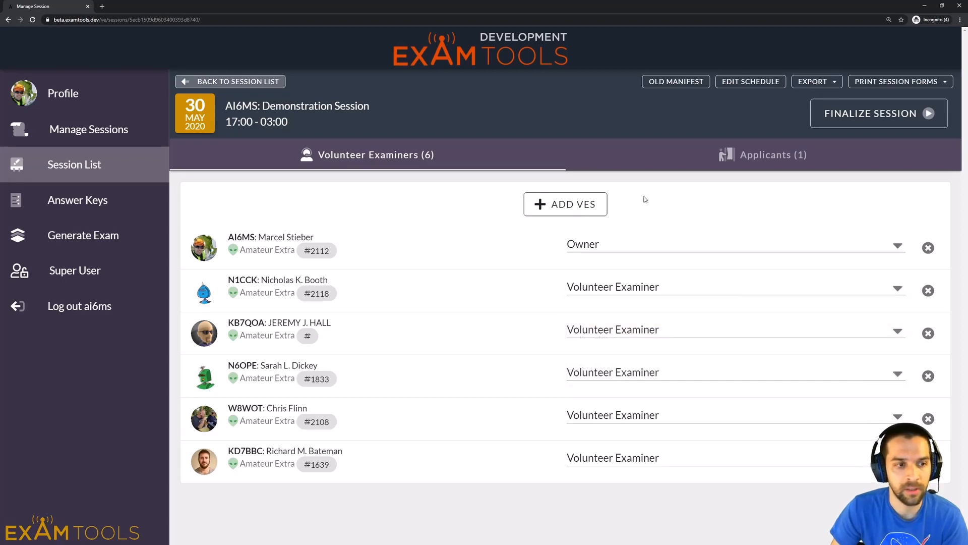
{"action": "mouse_move", "coordinate": [610, 252]}
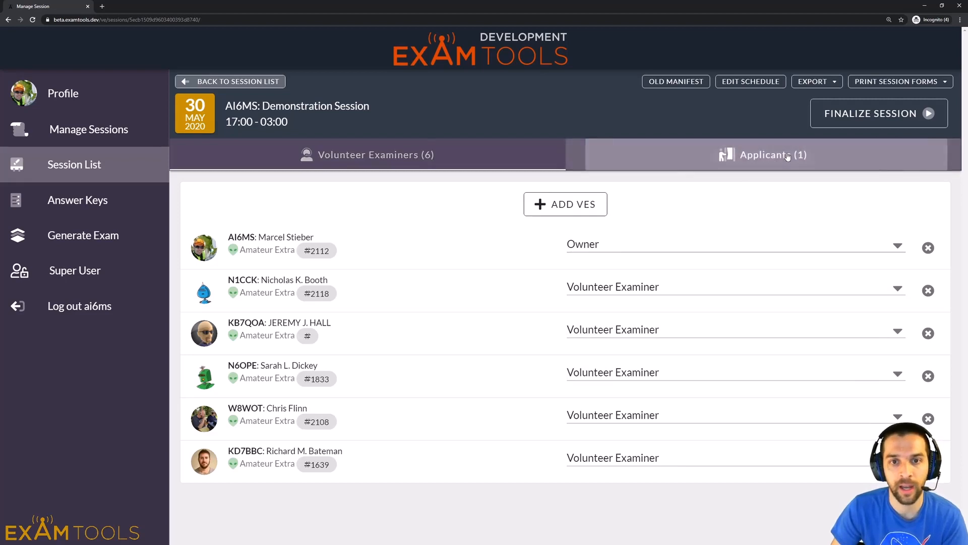
{"action": "left_click", "coordinate": [766, 154]}
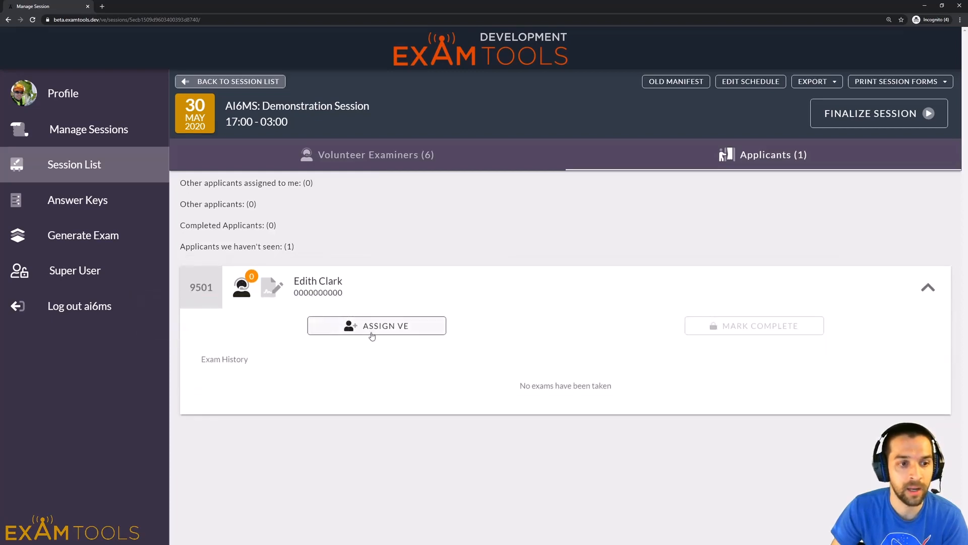
{"action": "left_click", "coordinate": [376, 325]}
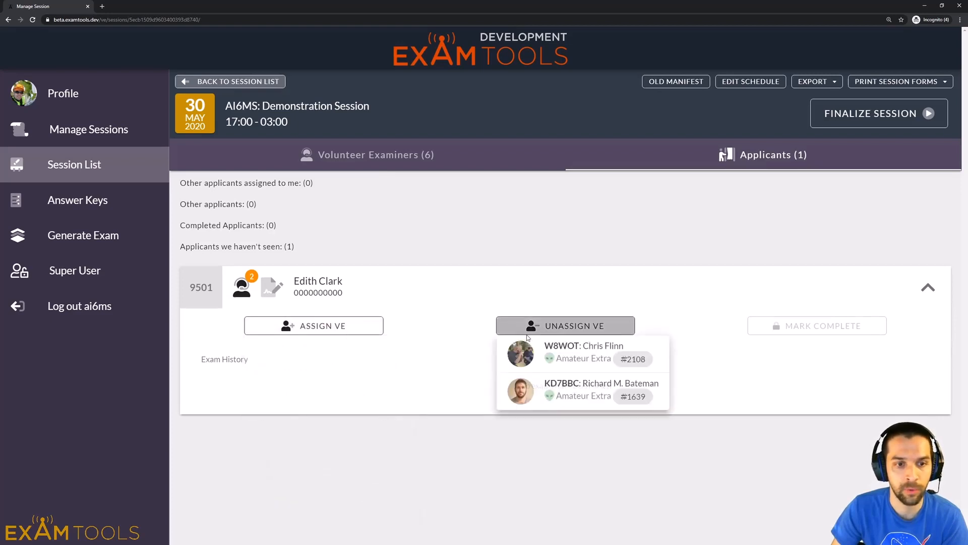
{"action": "left_click", "coordinate": [582, 353]}
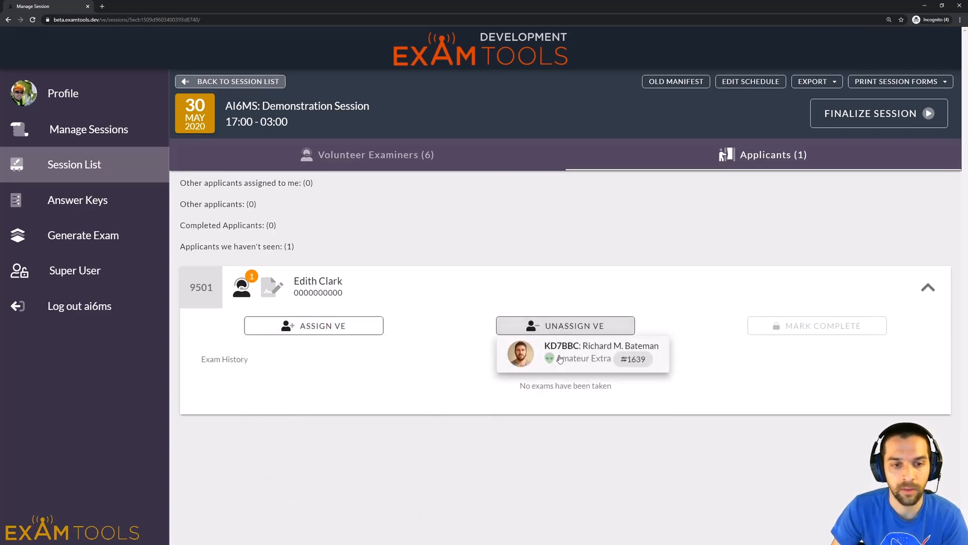
{"action": "left_click", "coordinate": [313, 325]}
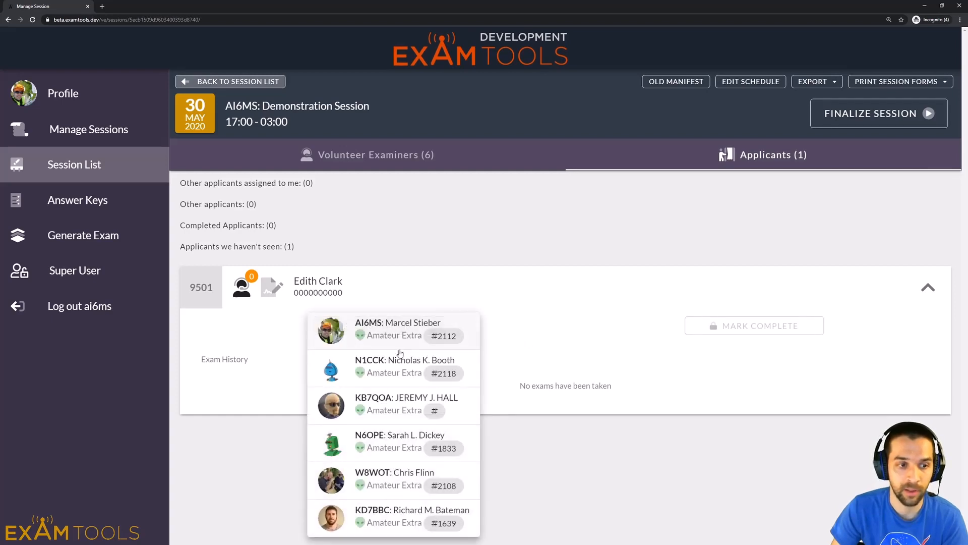
- Assign the session owner to applicant 9501, then remove that assignment, leaving zero examiners
{"action": "left_click", "coordinate": [397, 329]}
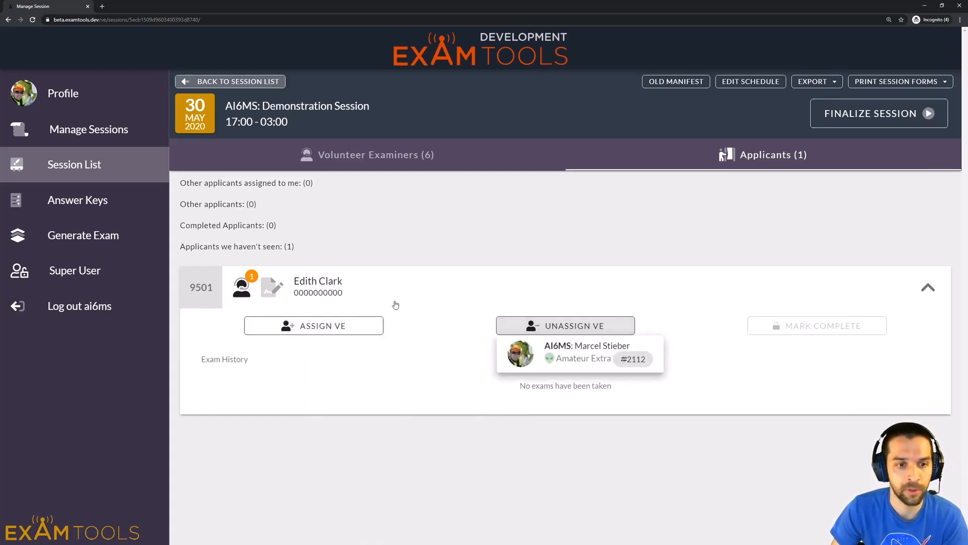
{"action": "left_click", "coordinate": [564, 326]}
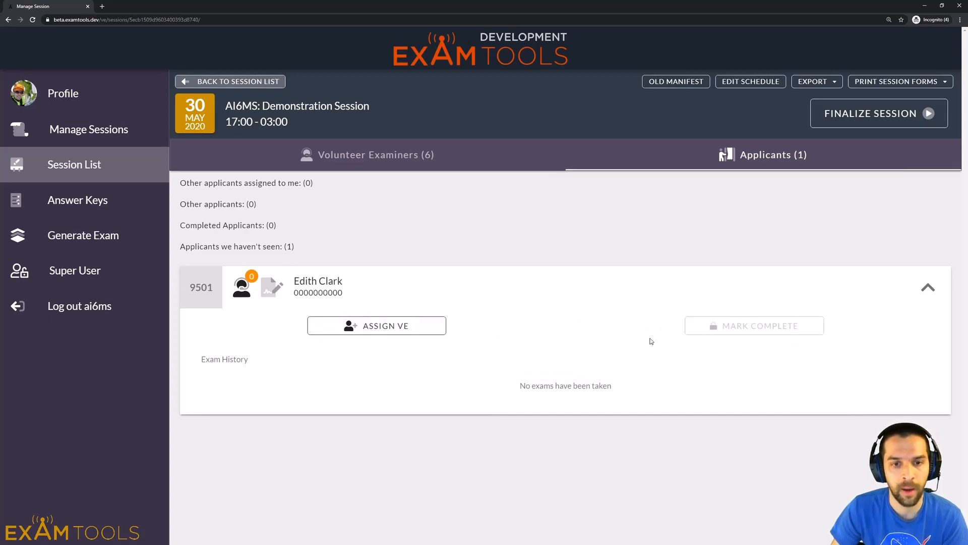
{"action": "mouse_move", "coordinate": [805, 327]}
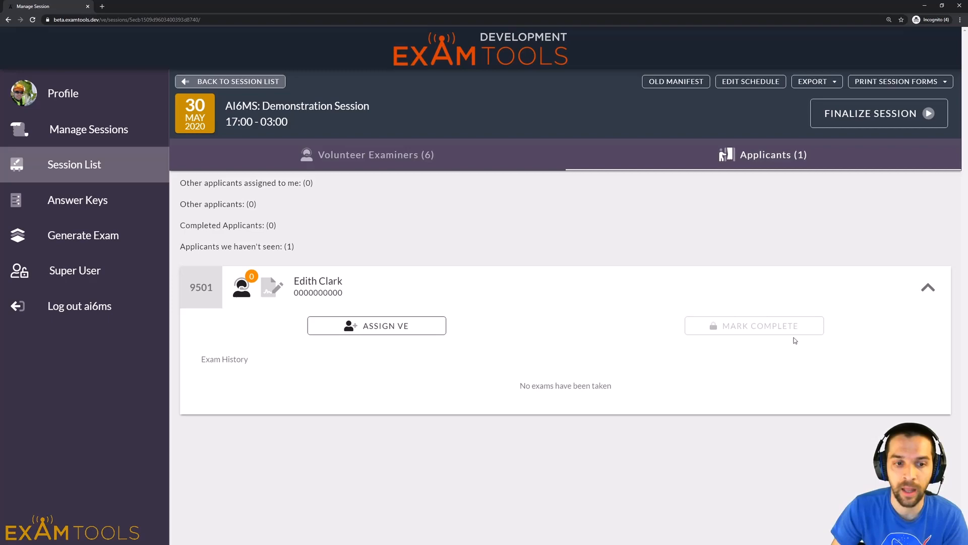
{"action": "mouse_move", "coordinate": [693, 319]}
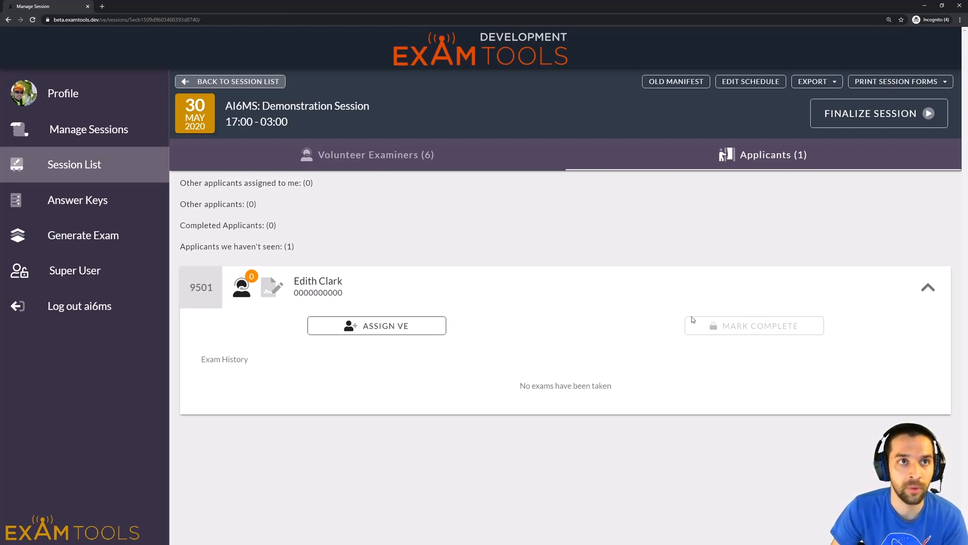
{"action": "mouse_move", "coordinate": [486, 205]}
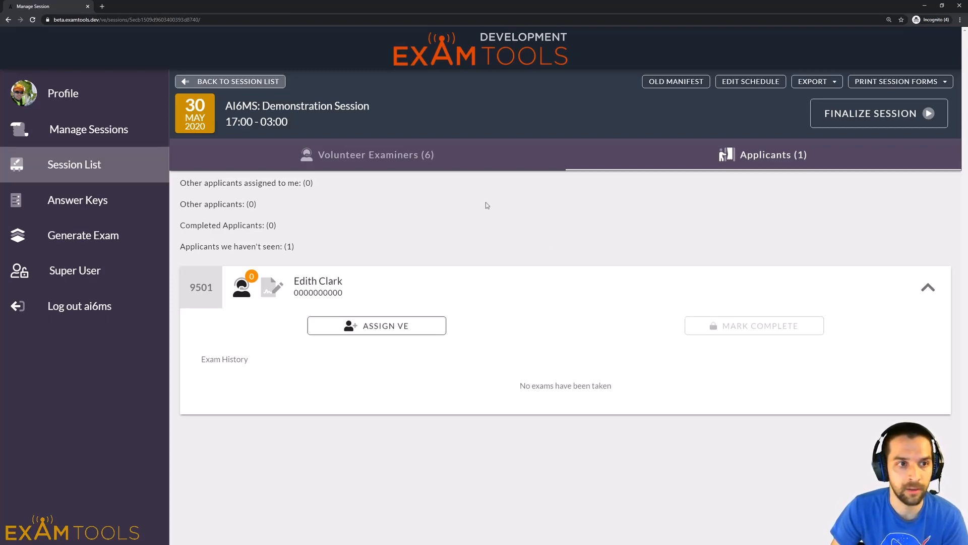
{"action": "left_click", "coordinate": [367, 155]}
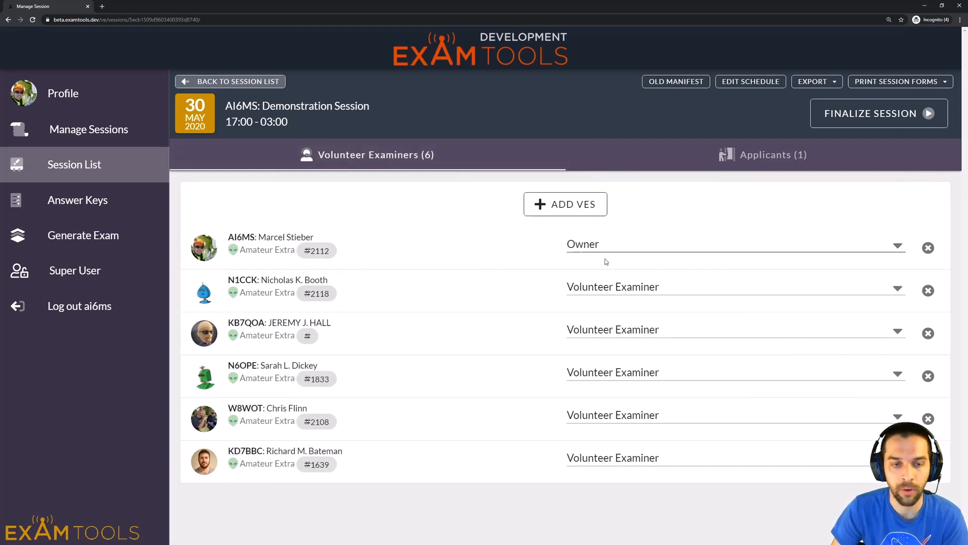
{"action": "mouse_move", "coordinate": [546, 230]}
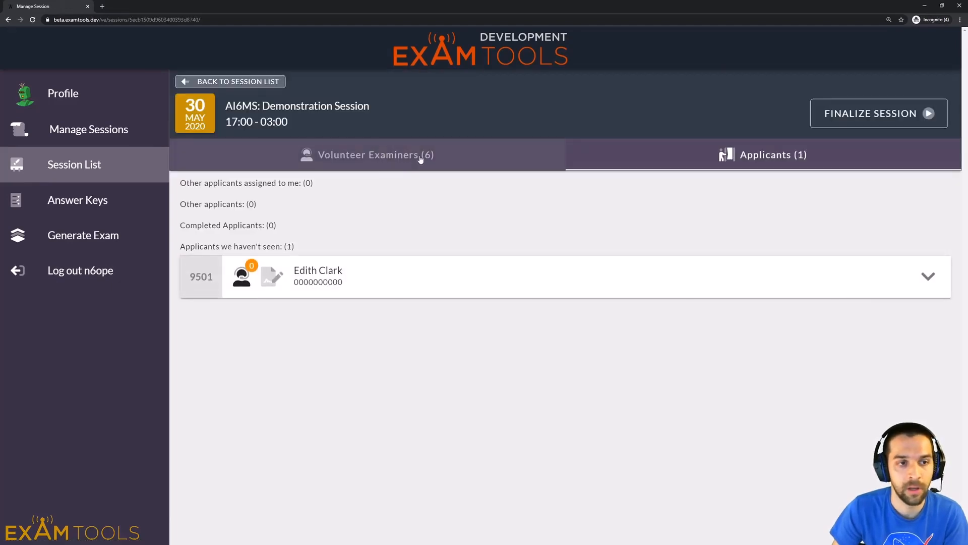
{"action": "left_click", "coordinate": [367, 155]}
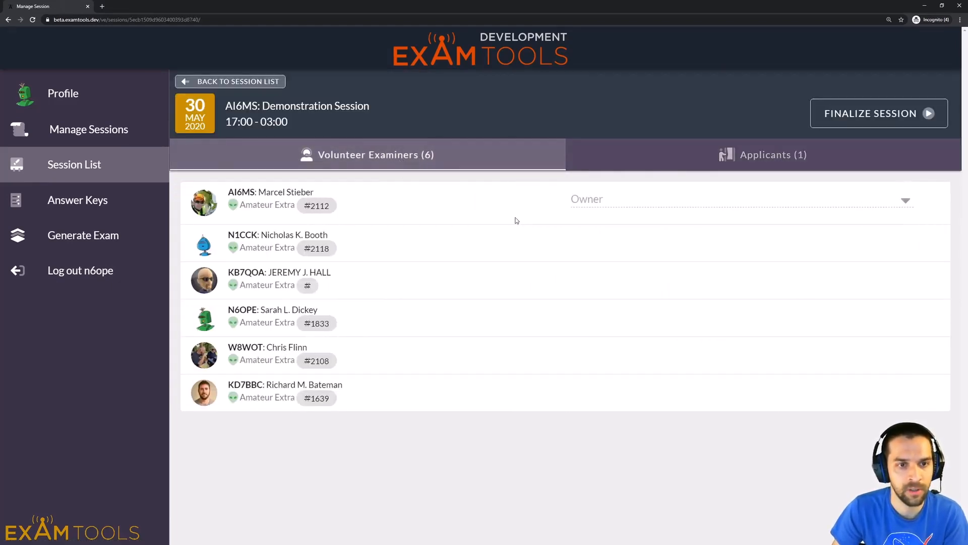
{"action": "mouse_move", "coordinate": [381, 163]}
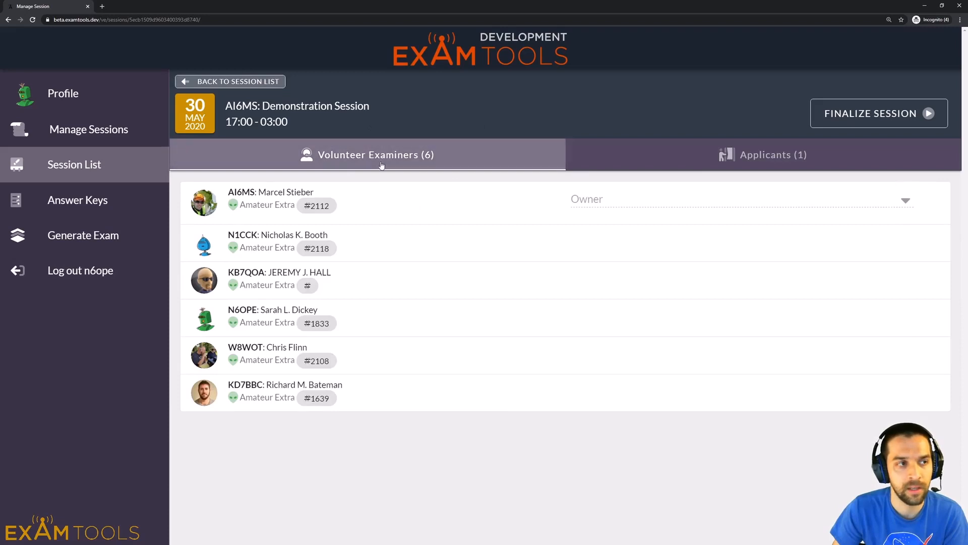
{"action": "mouse_move", "coordinate": [417, 302]}
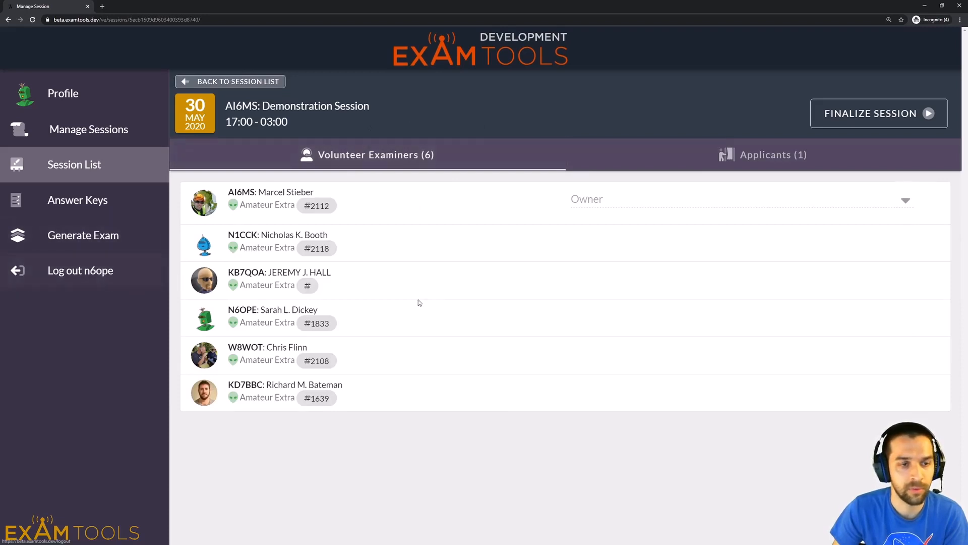
{"action": "mouse_move", "coordinate": [696, 336]}
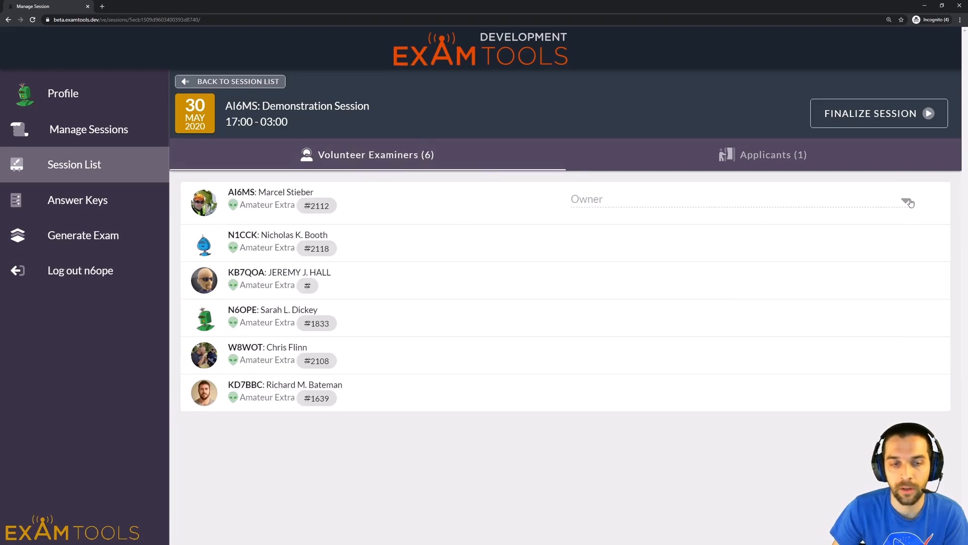
{"action": "mouse_move", "coordinate": [675, 210]}
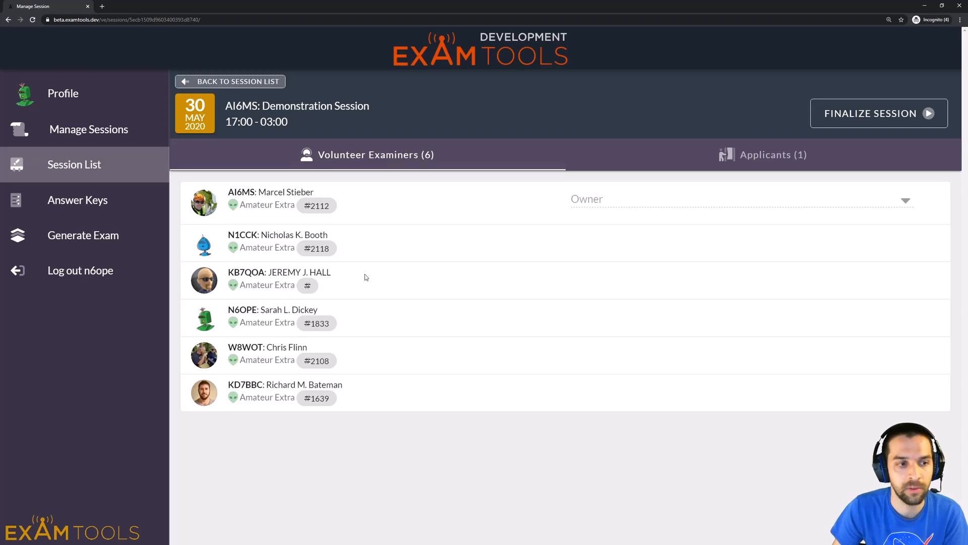
{"action": "mouse_move", "coordinate": [654, 409]}
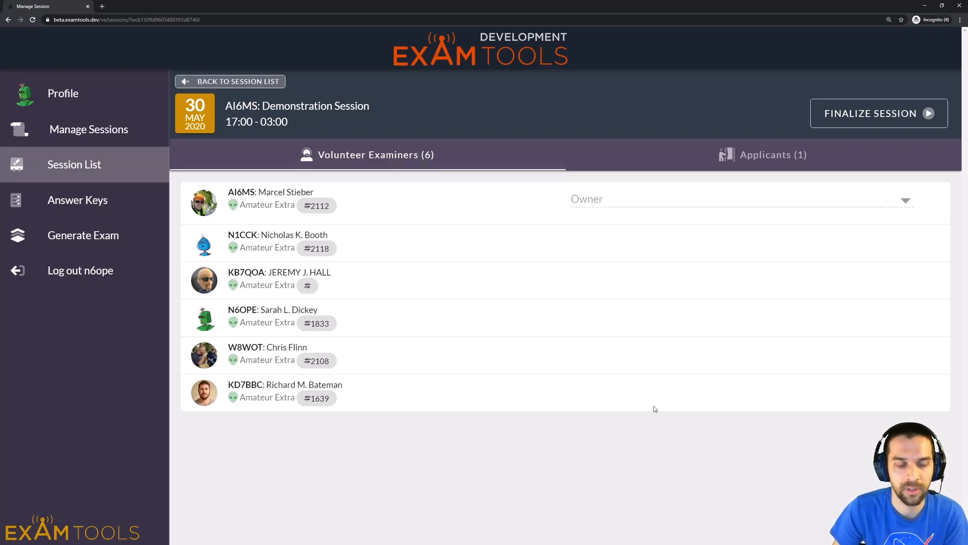
{"action": "left_click", "coordinate": [774, 155]}
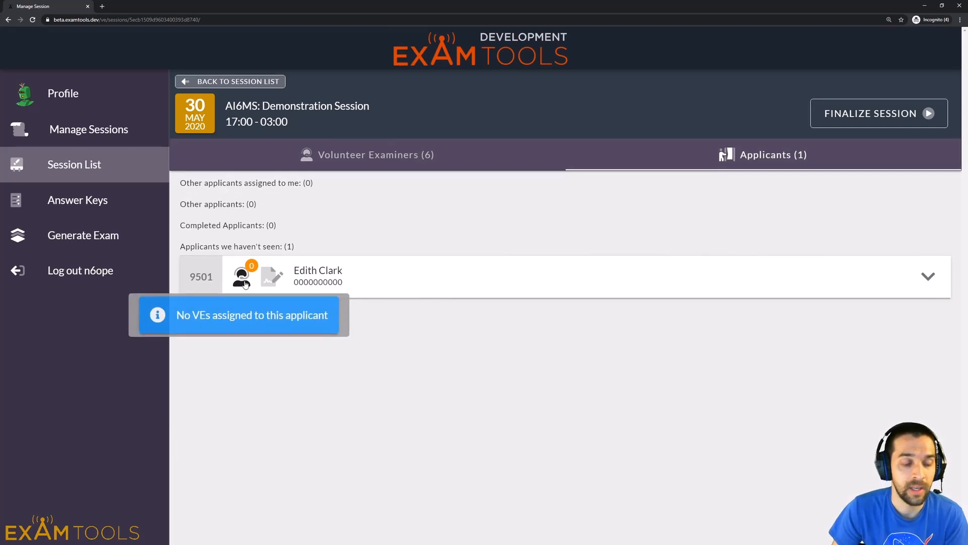
{"action": "left_click", "coordinate": [928, 277]}
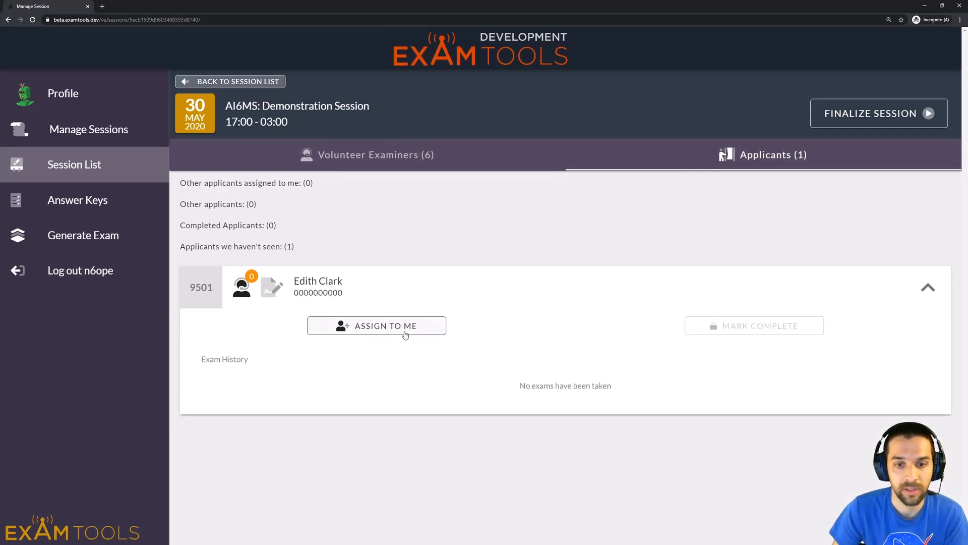
- Self-assign to applicant 9501 with Assign To Me, then unassign, leaving no examiners assigned
{"action": "left_click", "coordinate": [376, 325]}
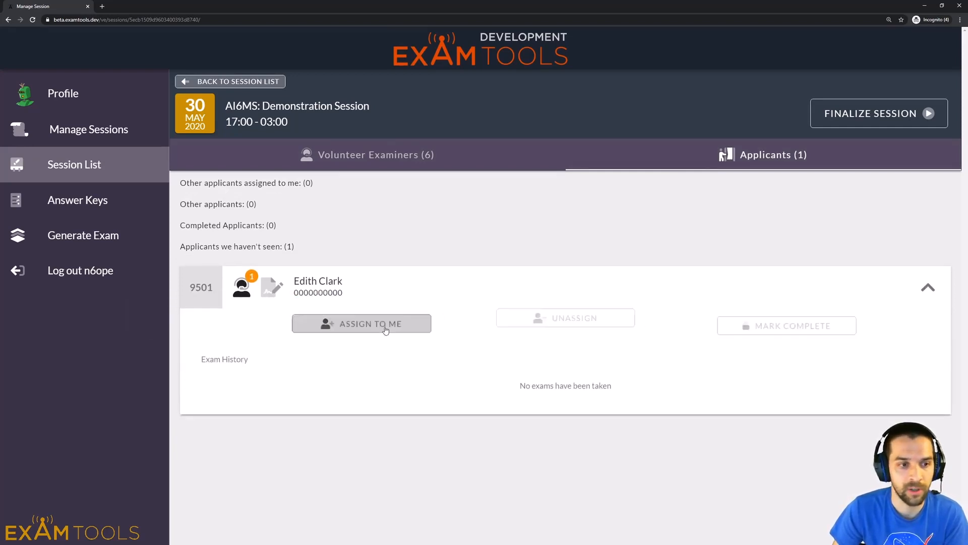
{"action": "left_click", "coordinate": [361, 323]}
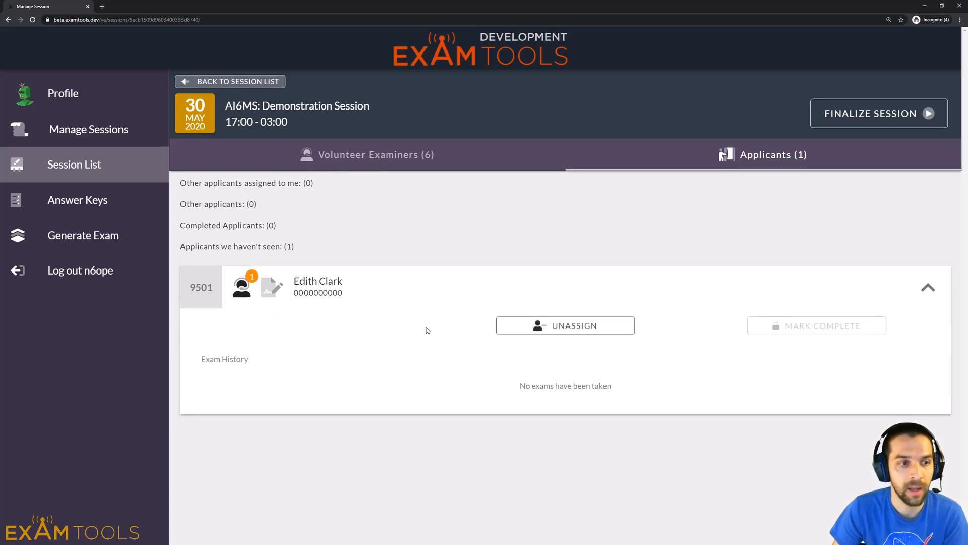
{"action": "left_click", "coordinate": [565, 326]}
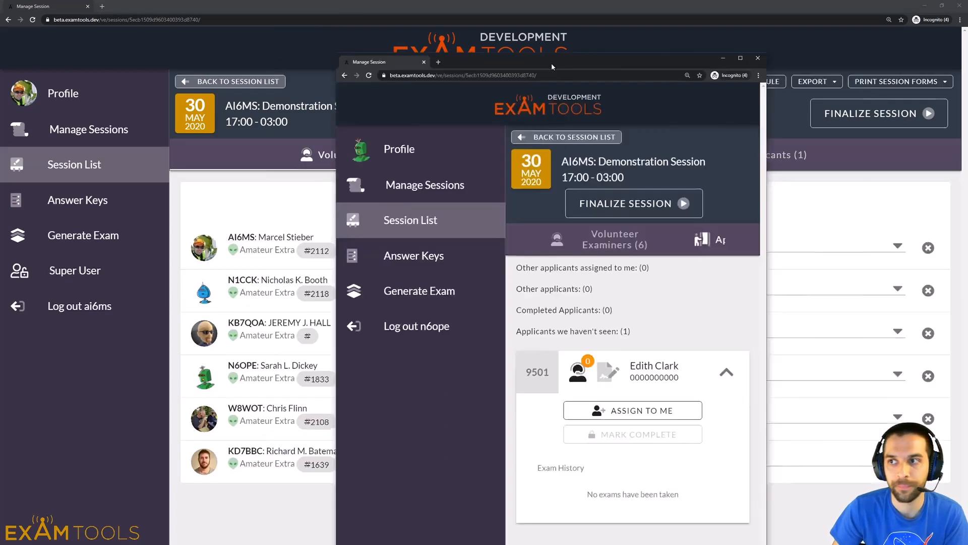
{"action": "left_click", "coordinate": [757, 58]}
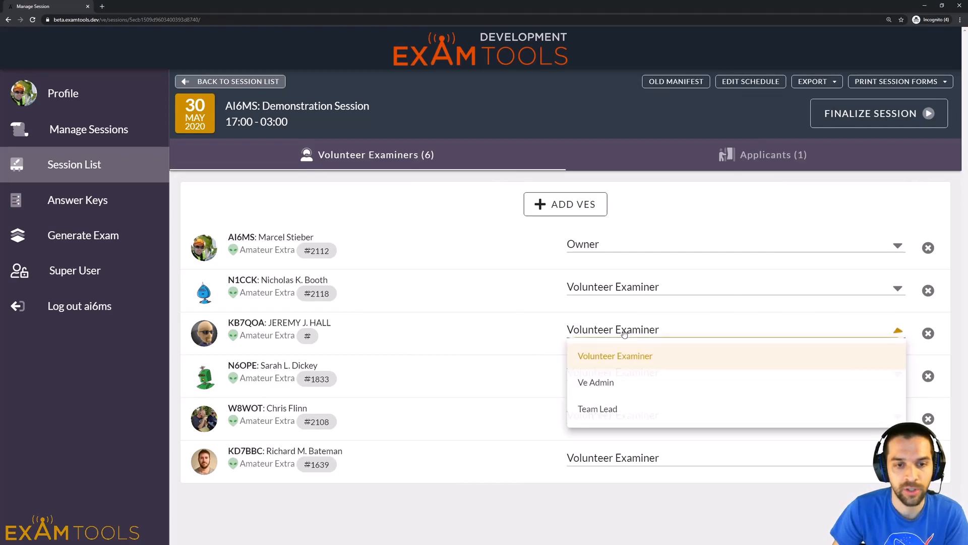
{"action": "mouse_move", "coordinate": [612, 387]}
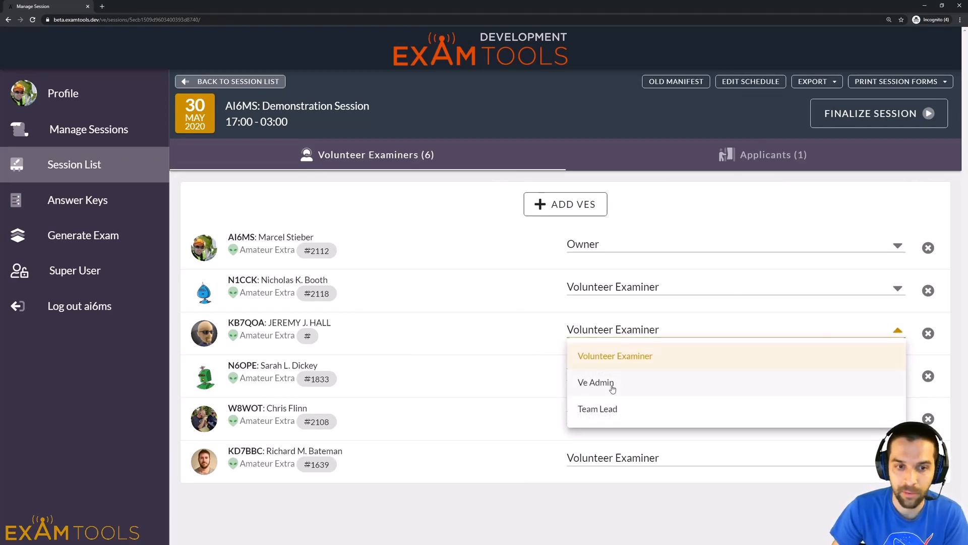
{"action": "left_click", "coordinate": [596, 381]}
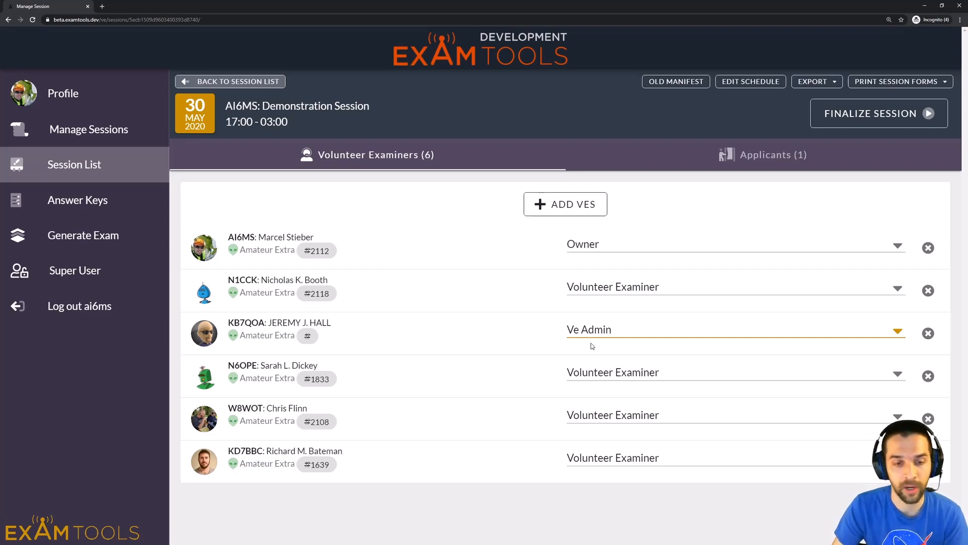
{"action": "mouse_move", "coordinate": [704, 370]}
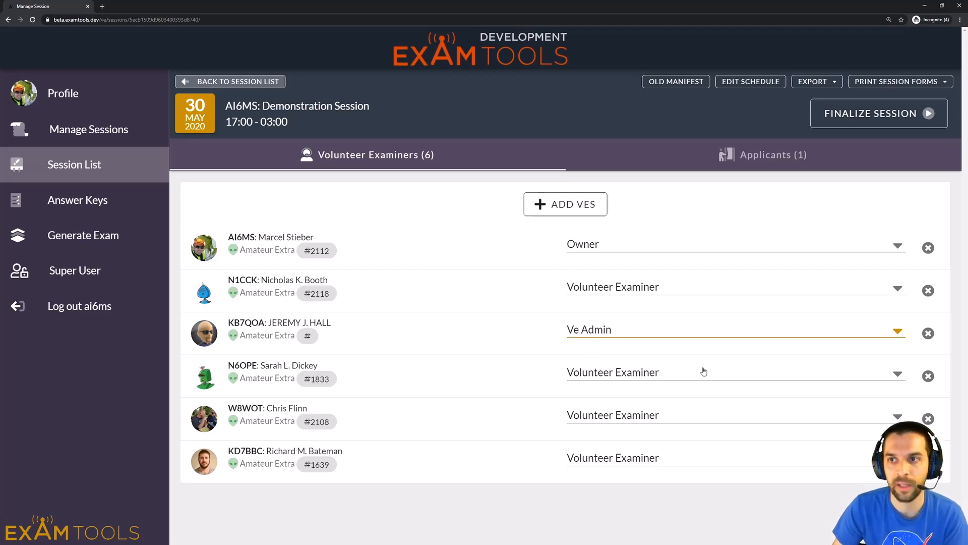
{"action": "mouse_move", "coordinate": [578, 516]}
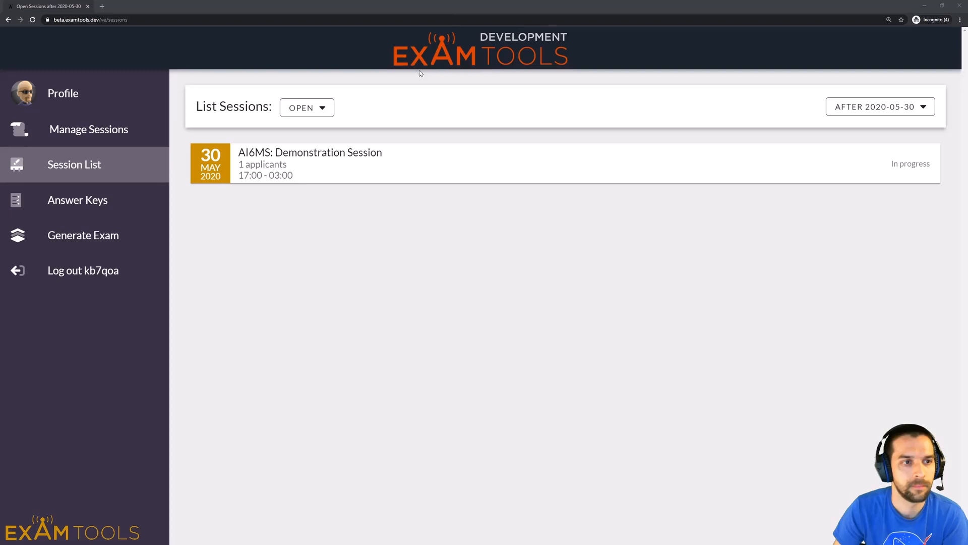
{"action": "mouse_move", "coordinate": [394, 338]}
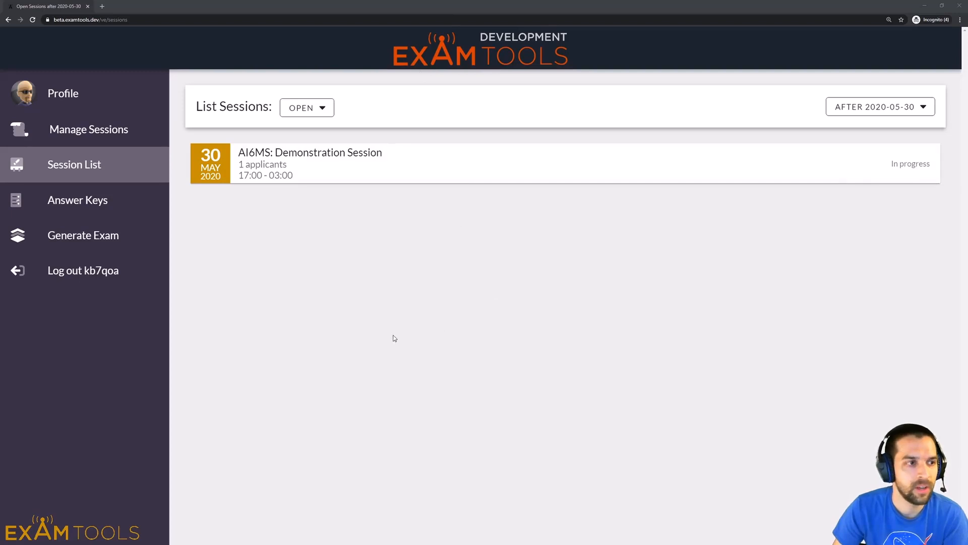
{"action": "mouse_move", "coordinate": [402, 176]}
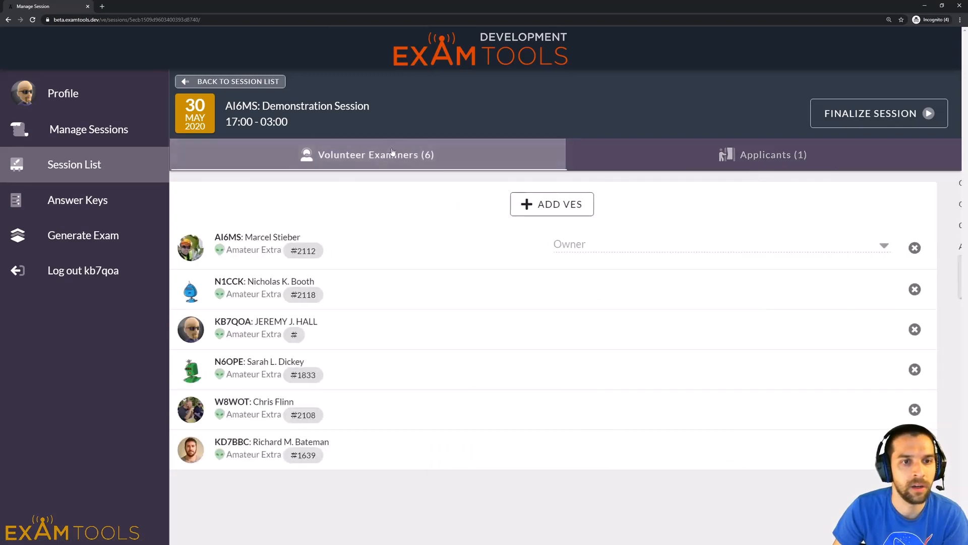
{"action": "left_click", "coordinate": [763, 154]}
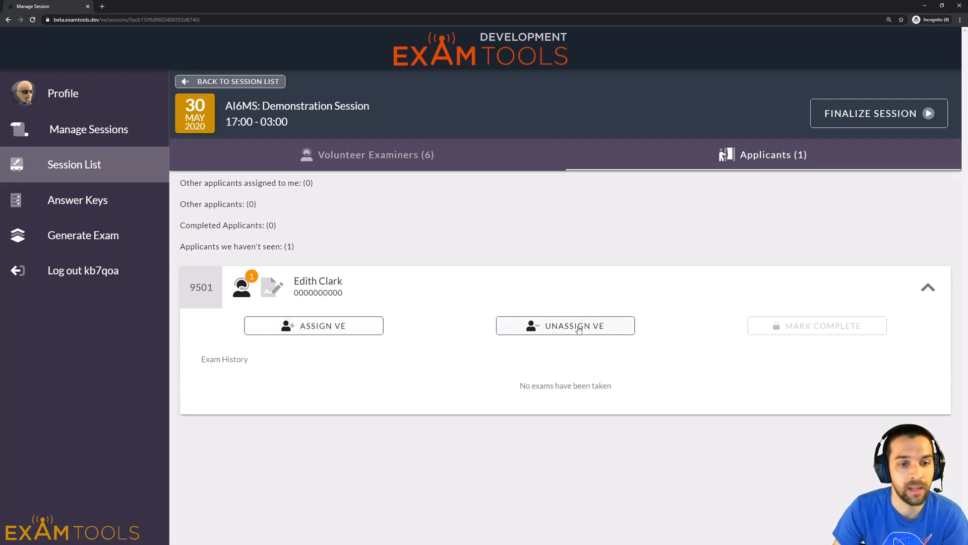
{"action": "left_click", "coordinate": [313, 326]}
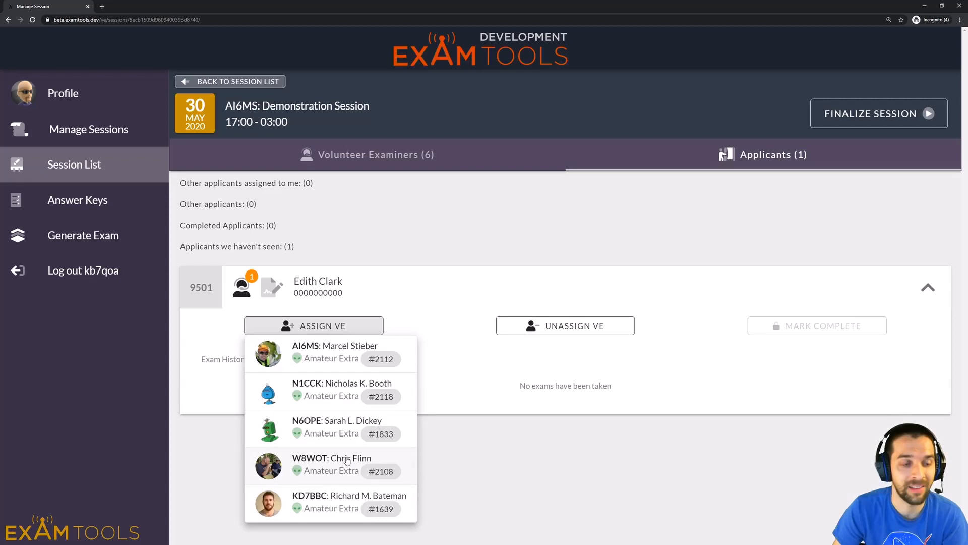
{"action": "mouse_move", "coordinate": [345, 398]}
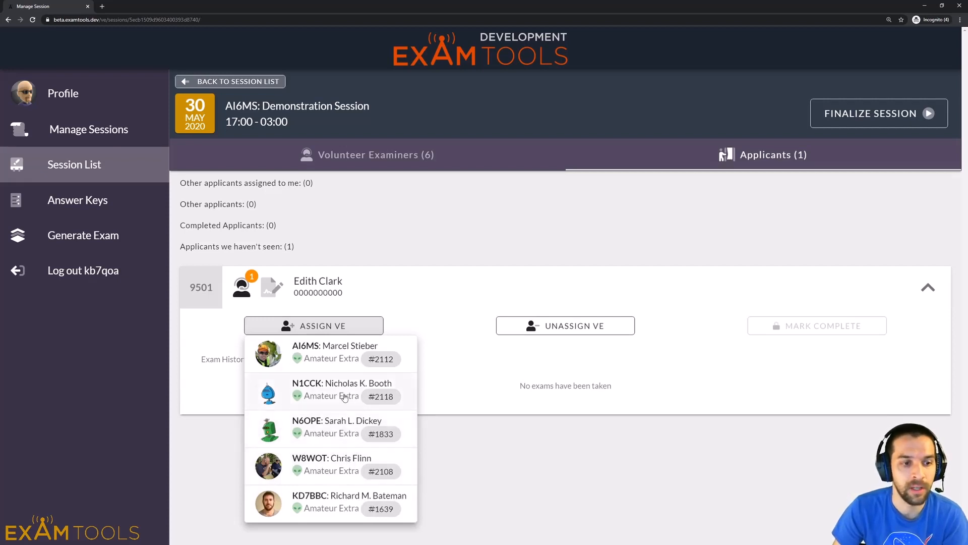
{"action": "left_click", "coordinate": [342, 390]}
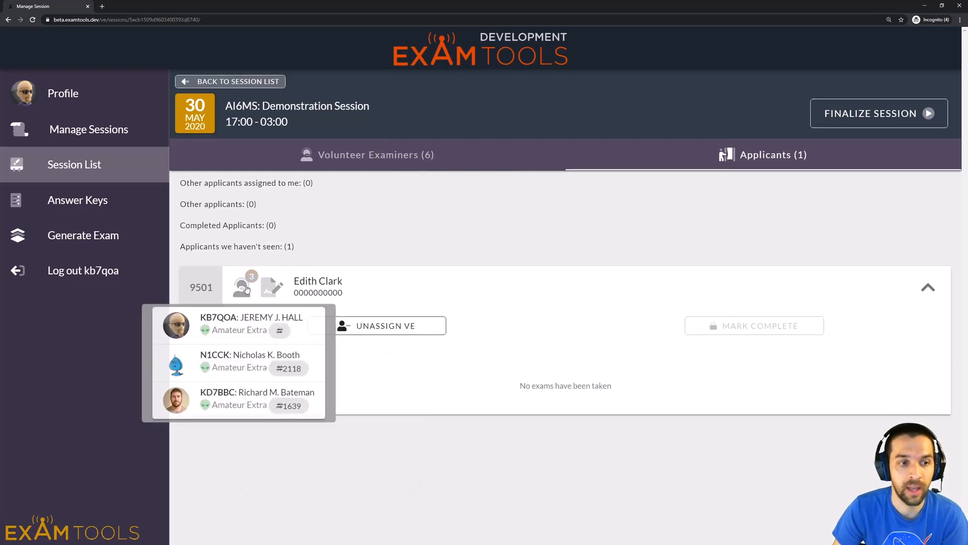
{"action": "left_click", "coordinate": [232, 345]}
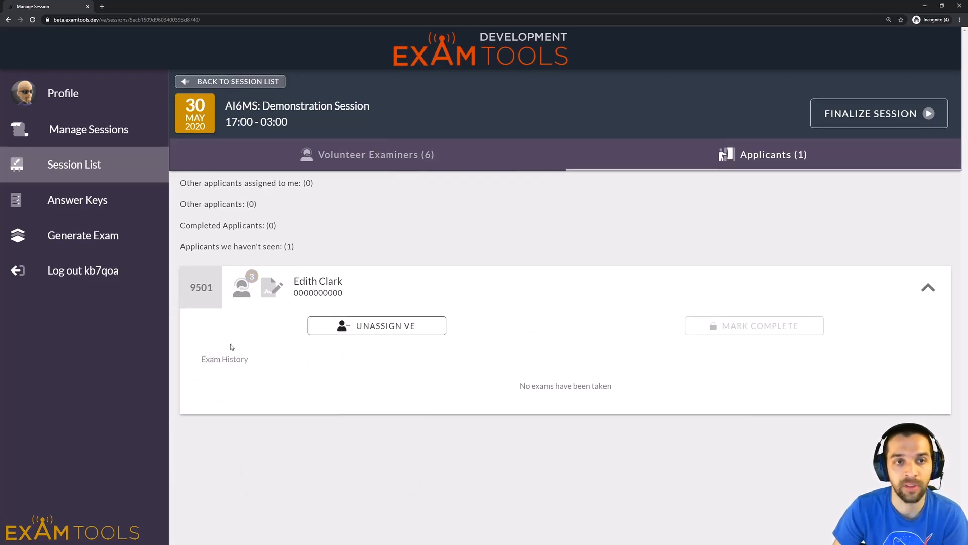
{"action": "mouse_move", "coordinate": [313, 203]}
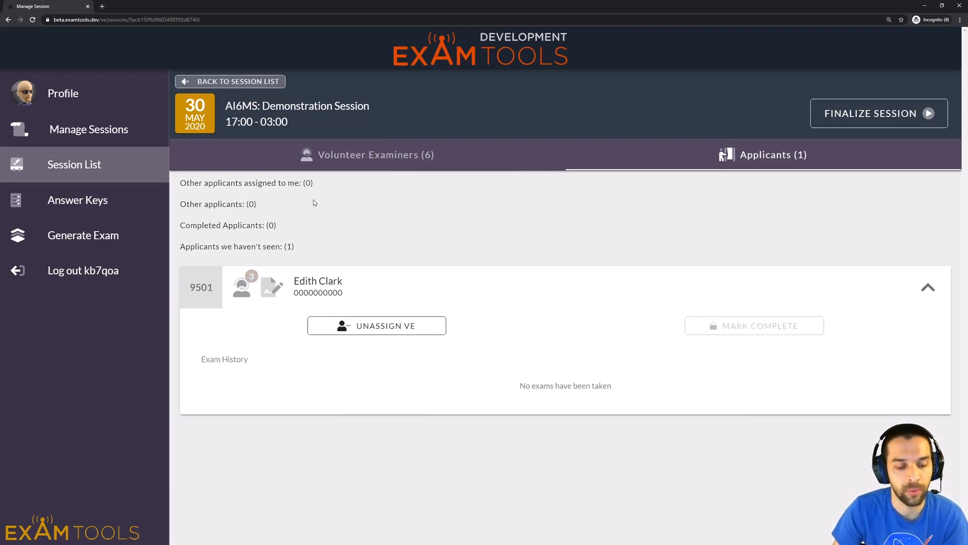
{"action": "mouse_move", "coordinate": [355, 10]}
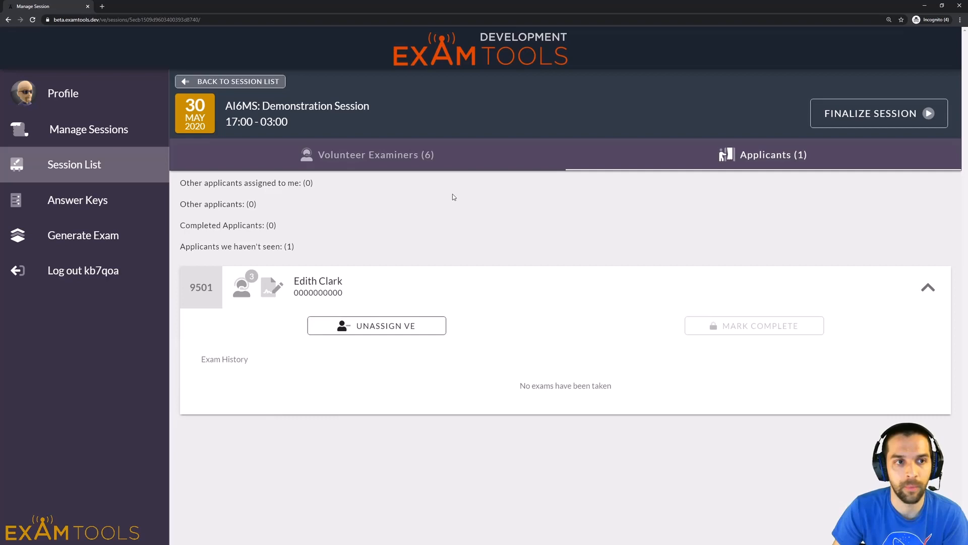
{"action": "left_click", "coordinate": [367, 155]}
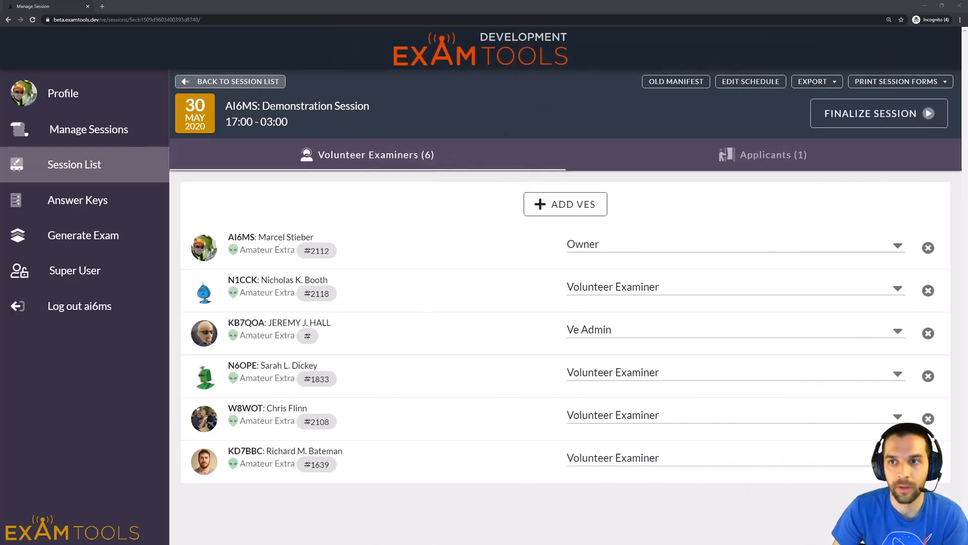
{"action": "mouse_move", "coordinate": [599, 335]}
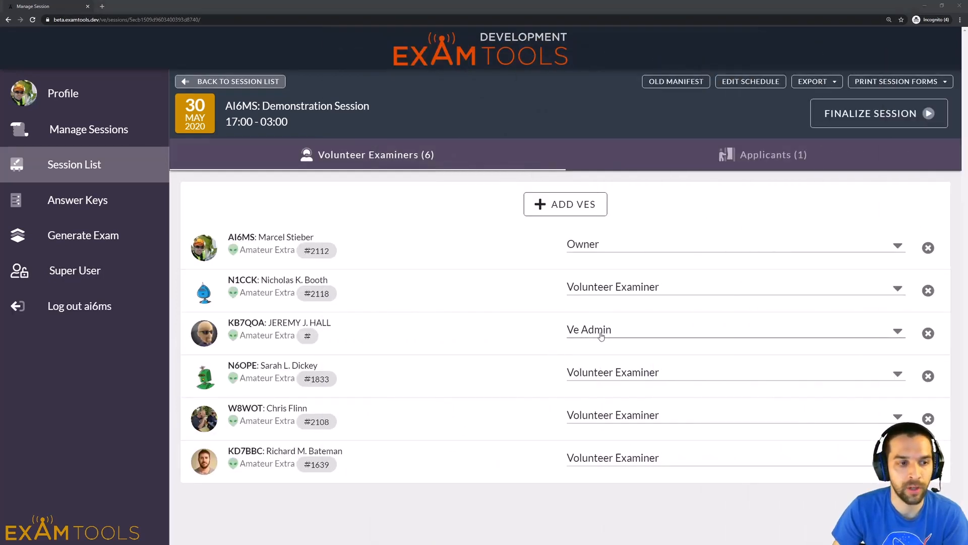
{"action": "mouse_move", "coordinate": [616, 381]}
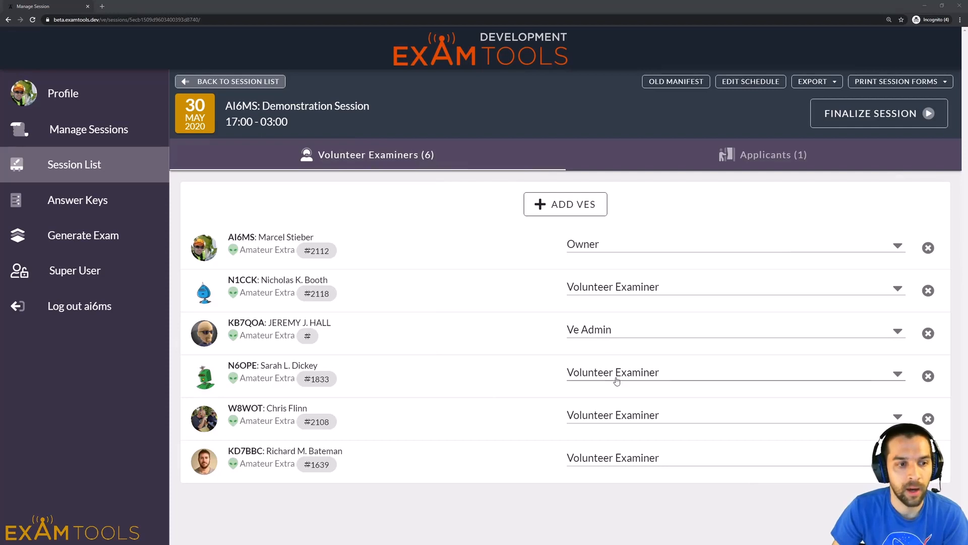
{"action": "mouse_move", "coordinate": [618, 381]}
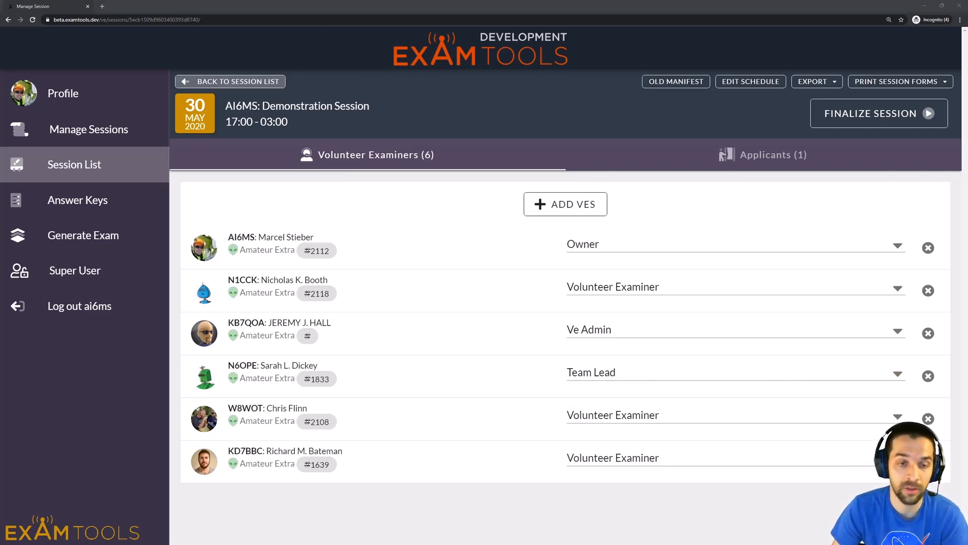
{"action": "left_click", "coordinate": [763, 154]}
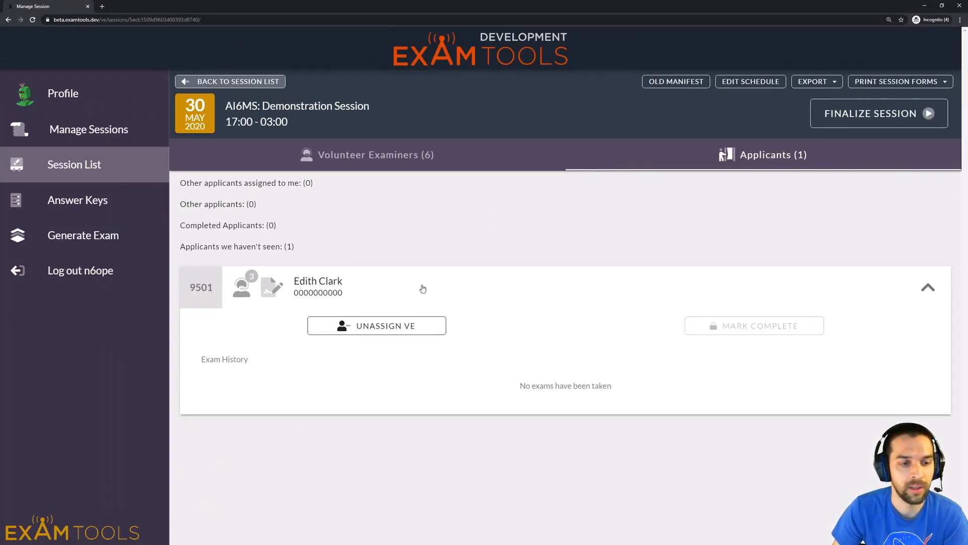
{"action": "left_click", "coordinate": [376, 326]}
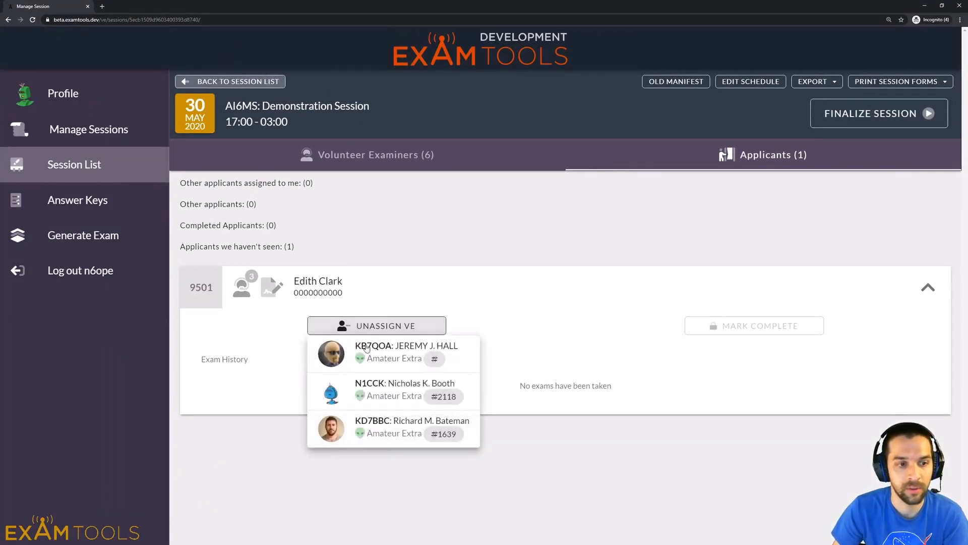
{"action": "left_click", "coordinate": [405, 352]}
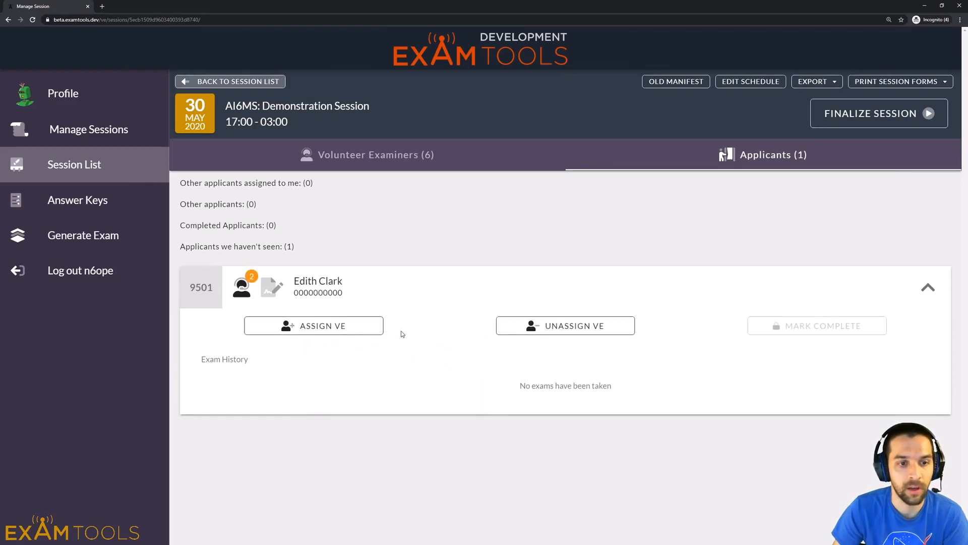
{"action": "left_click", "coordinate": [312, 326]}
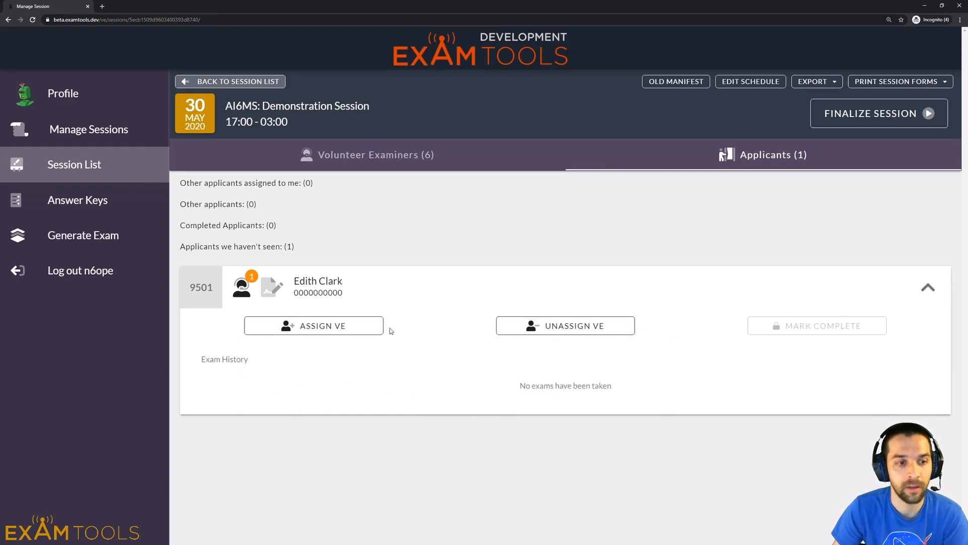
{"action": "left_click", "coordinate": [241, 285]}
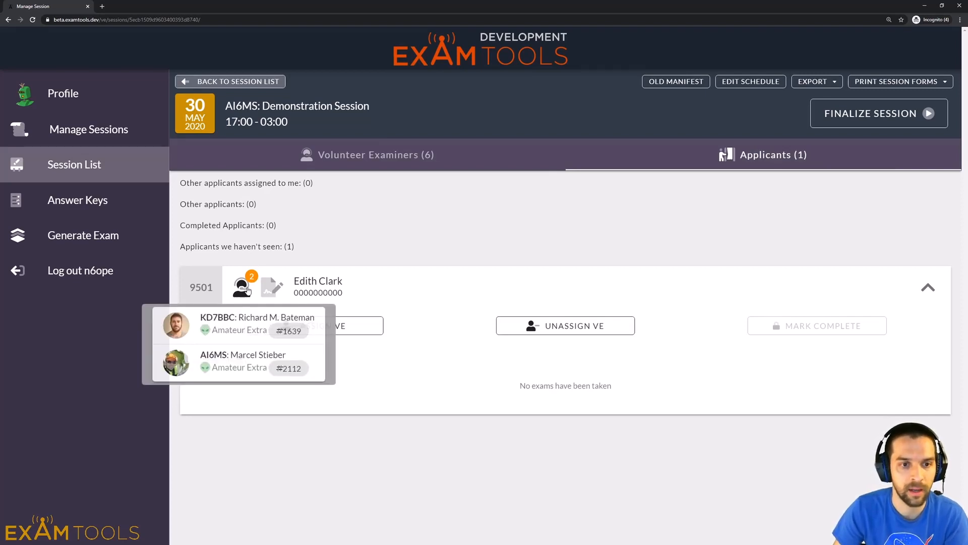
{"action": "left_click", "coordinate": [368, 154]}
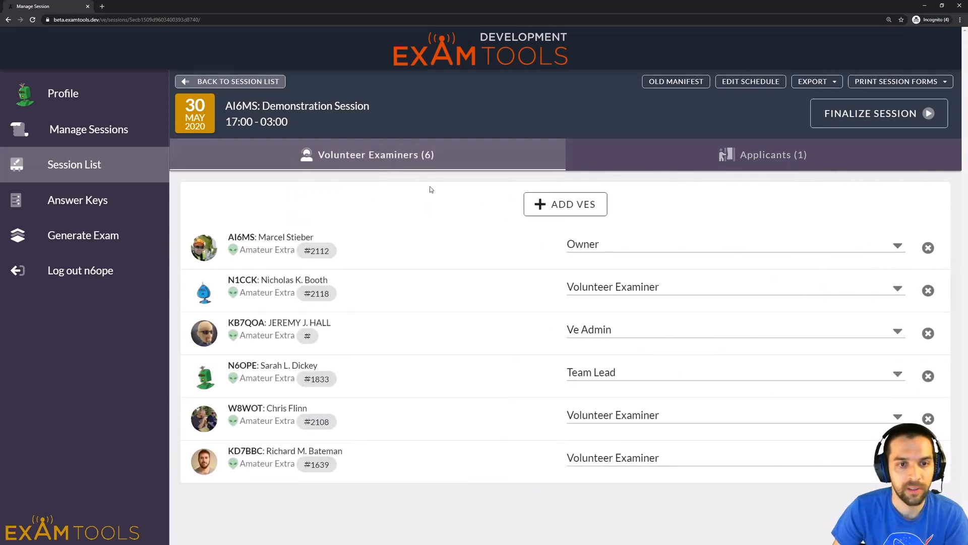
{"action": "mouse_move", "coordinate": [614, 248]}
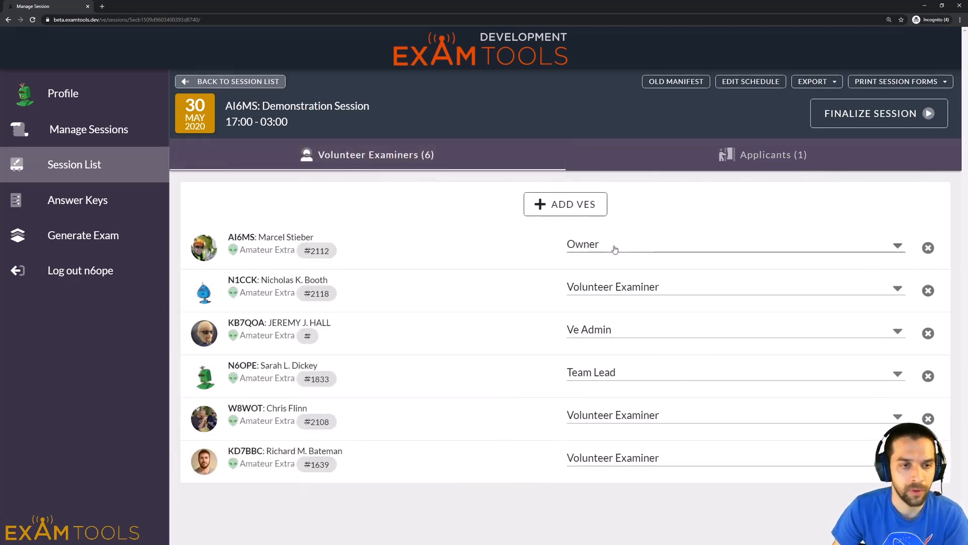
{"action": "mouse_move", "coordinate": [640, 329]}
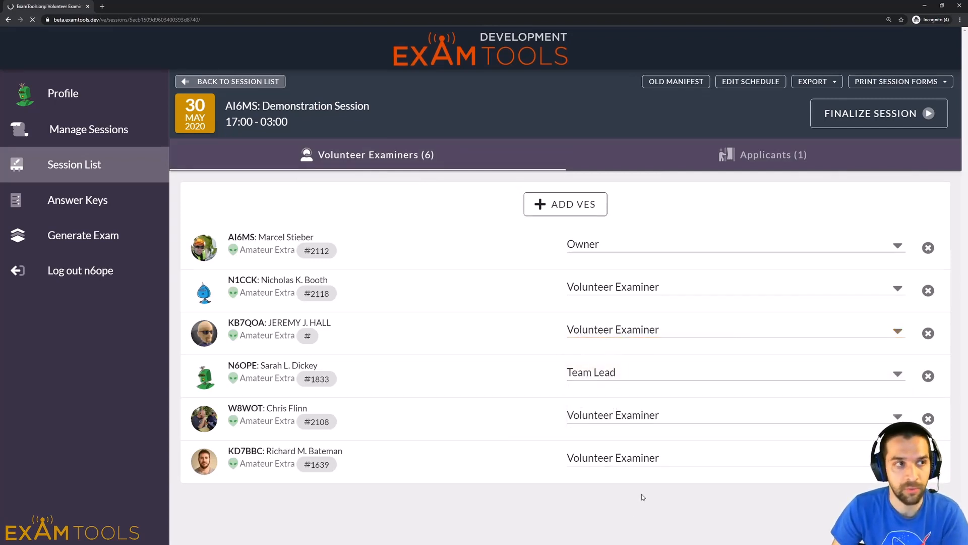
{"action": "left_click", "coordinate": [762, 154]}
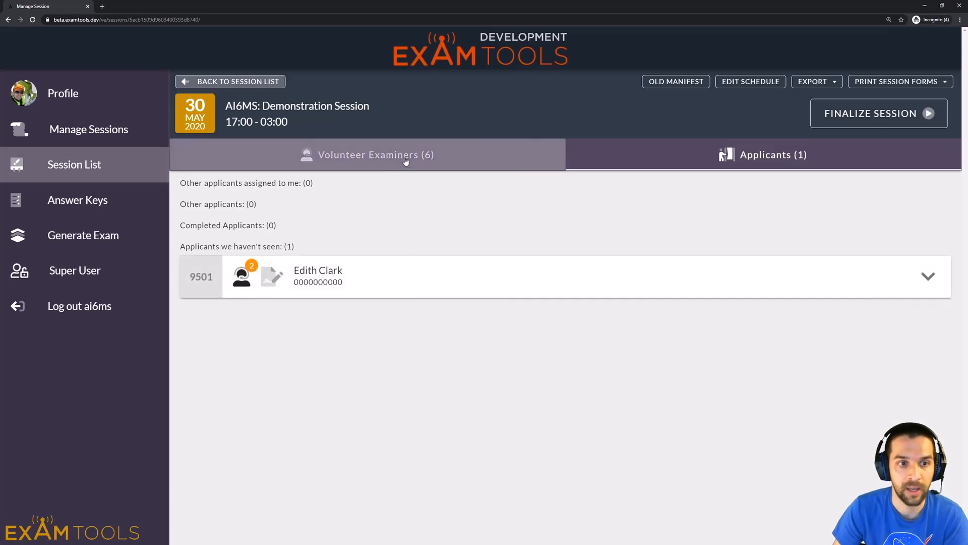
{"action": "left_click", "coordinate": [367, 155]}
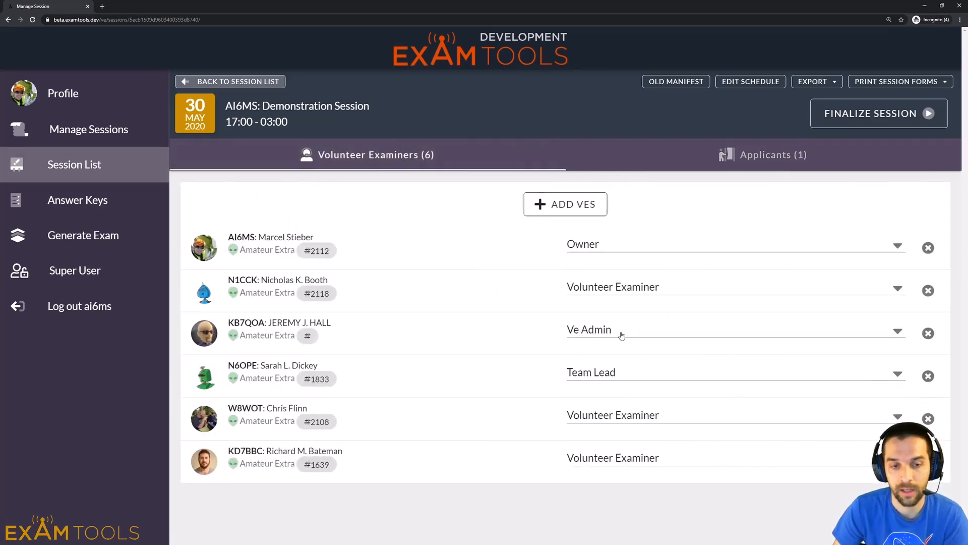
{"action": "left_click", "coordinate": [735, 329]}
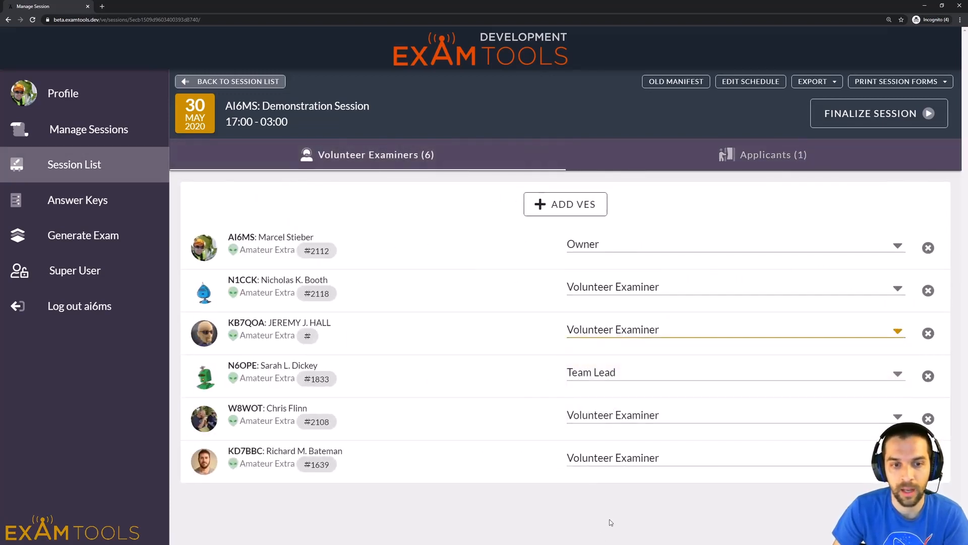
{"action": "left_click", "coordinate": [763, 154]}
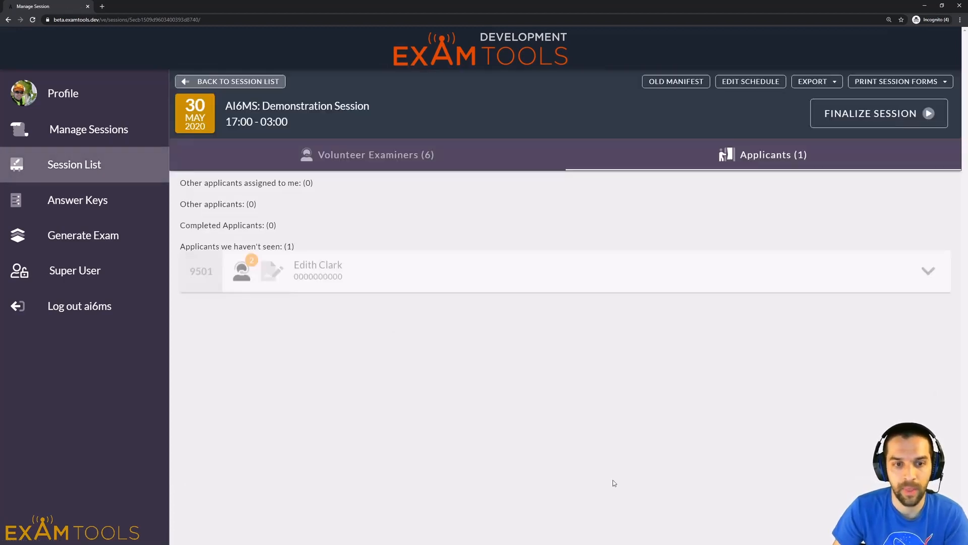
{"action": "left_click", "coordinate": [367, 154]}
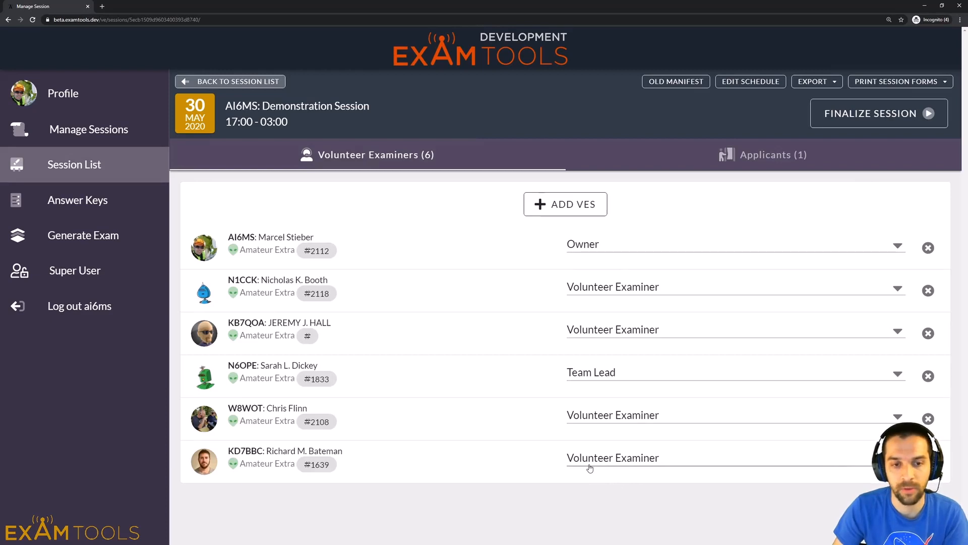
{"action": "mouse_move", "coordinate": [597, 420]}
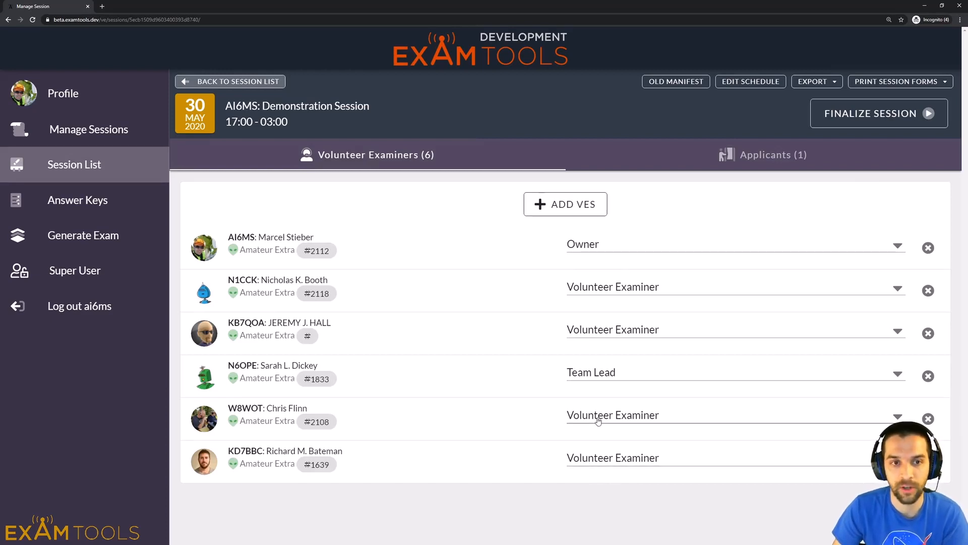
{"action": "mouse_move", "coordinate": [571, 395]}
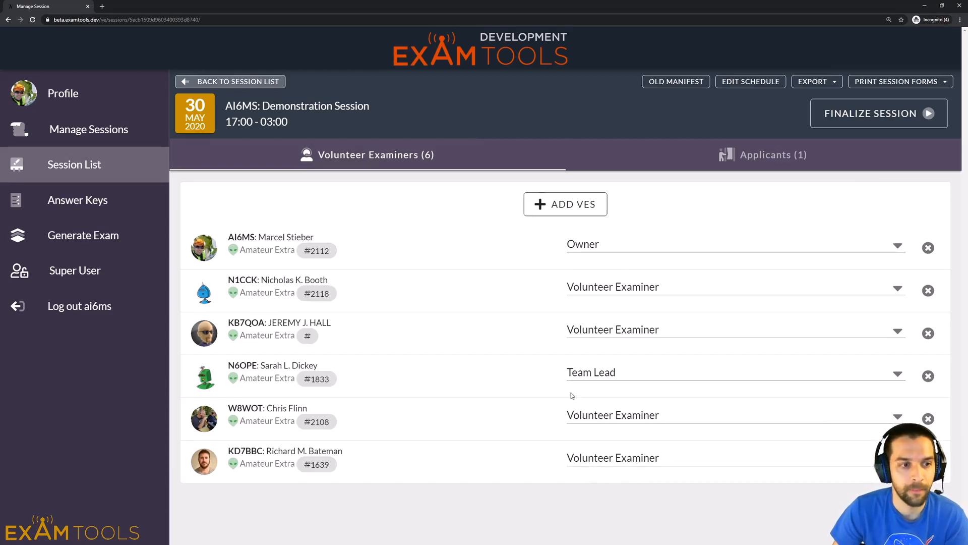
{"action": "mouse_move", "coordinate": [514, 141]}
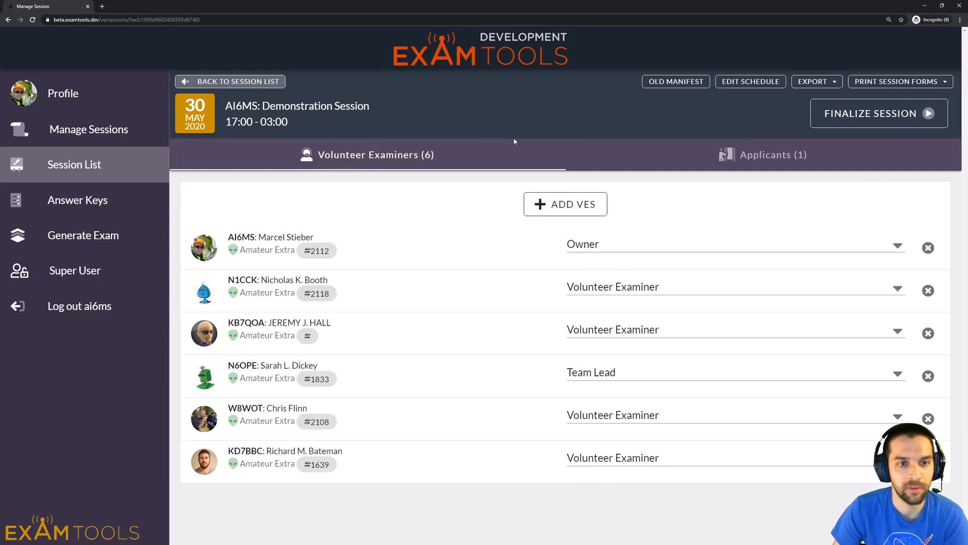
{"action": "mouse_move", "coordinate": [514, 142]}
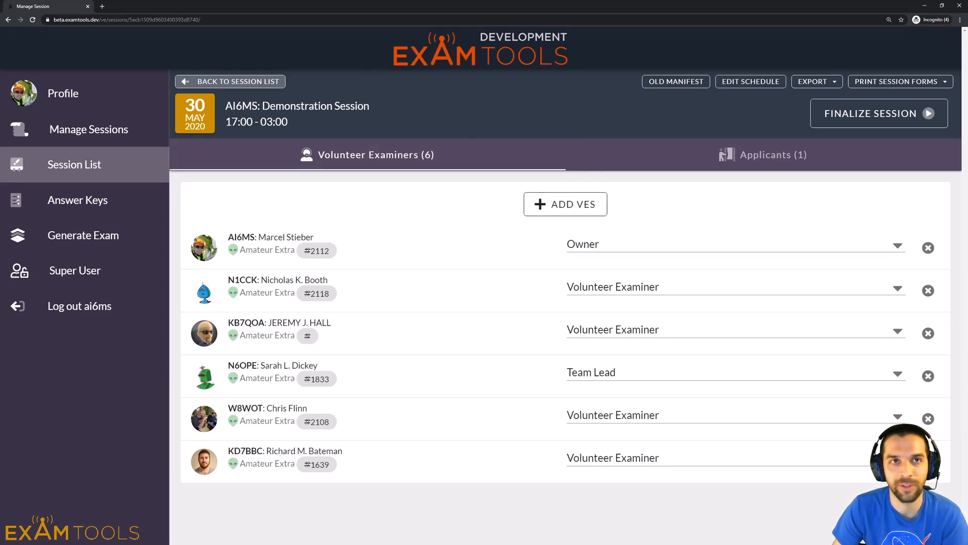